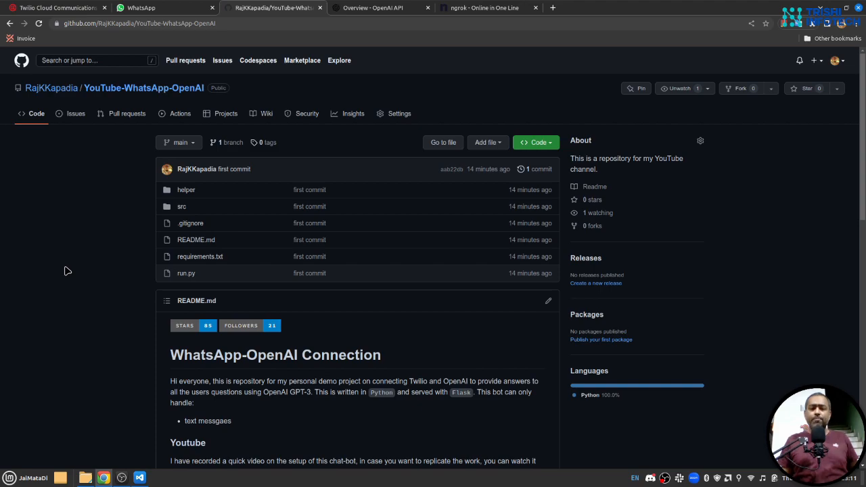
View the OpenAI Platform API keys page with two secret keys, then return to the README
scroll("down", 3)
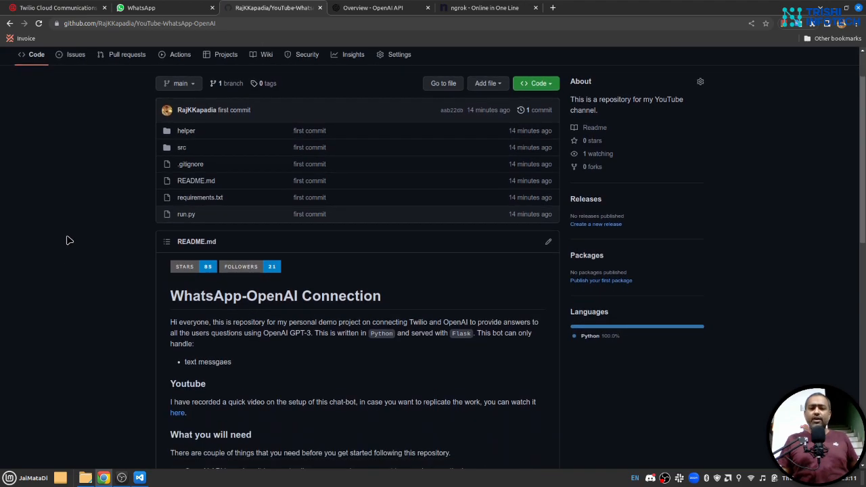
scroll("down", 3)
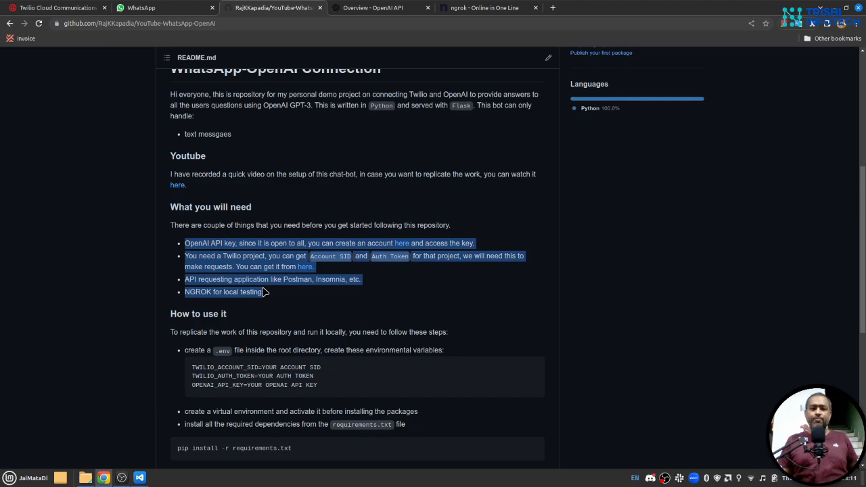
mouse_move(300, 313)
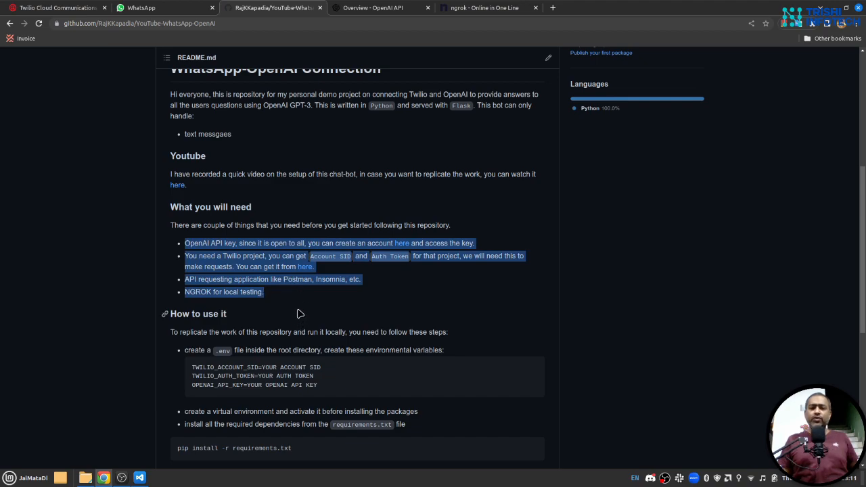
mouse_move(366, 62)
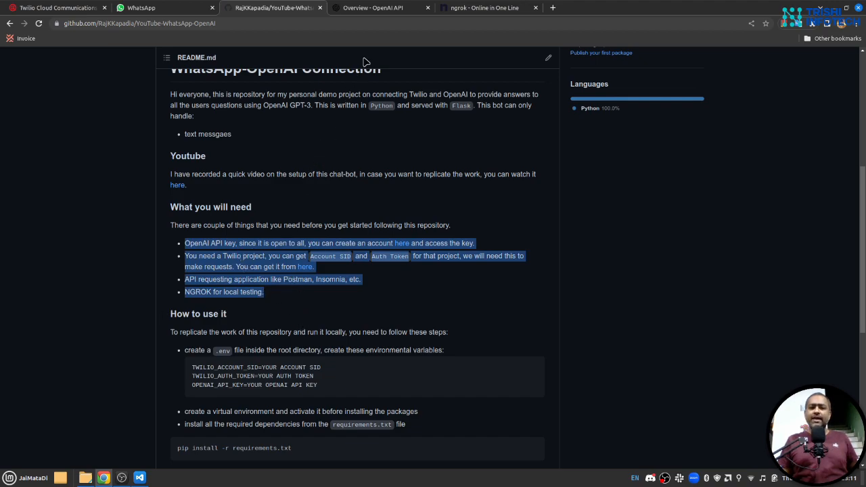
left_click(379, 7)
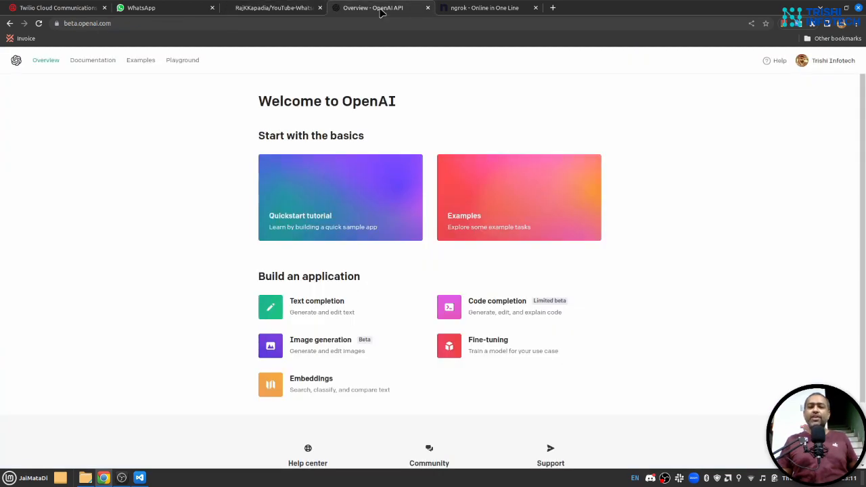
mouse_move(804, 93)
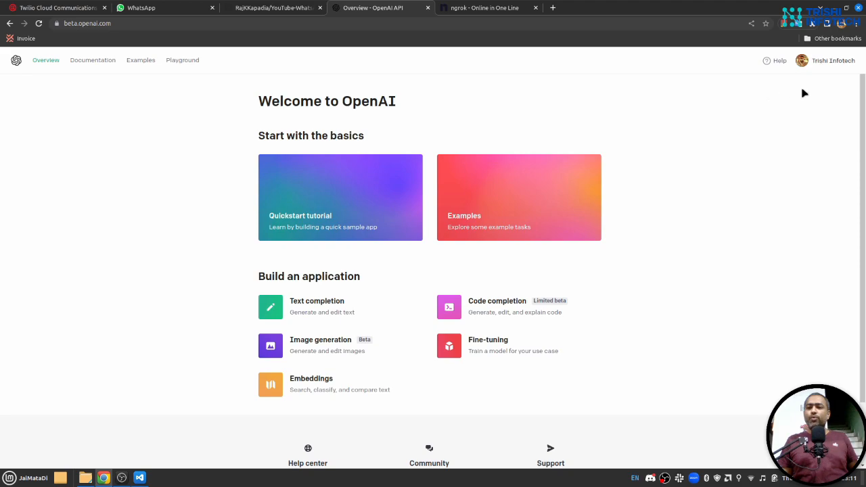
left_click(833, 60)
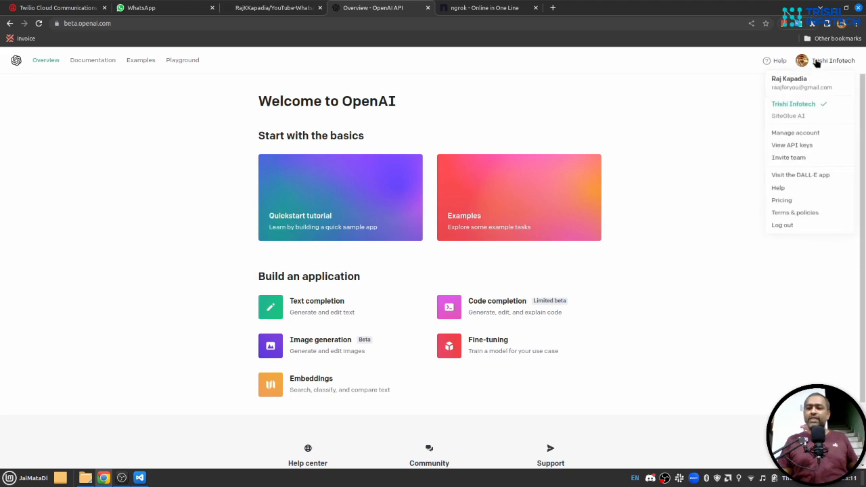
mouse_move(791, 146)
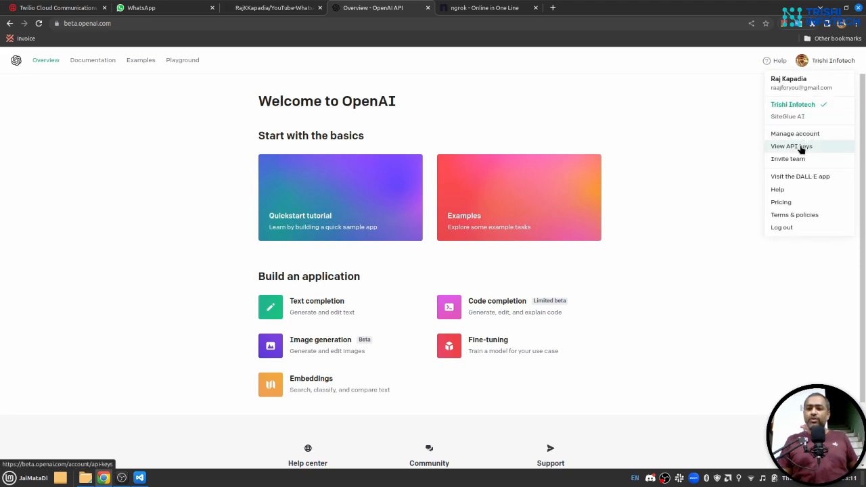
left_click(790, 146)
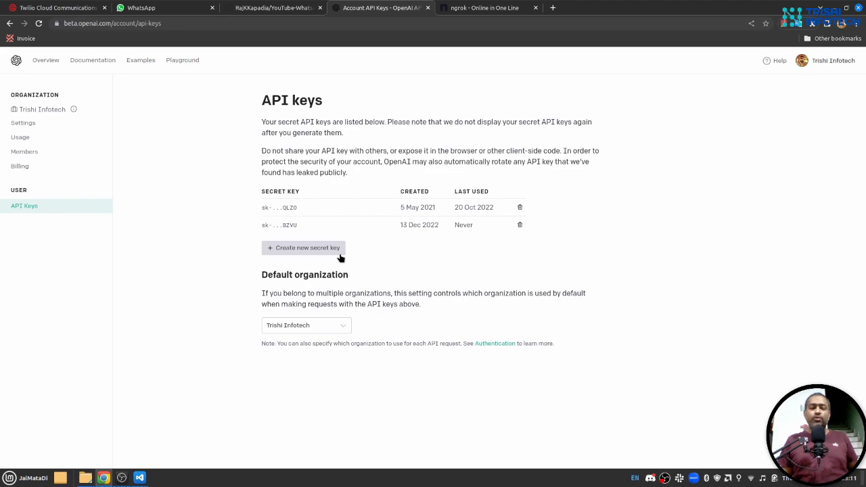
mouse_move(367, 282)
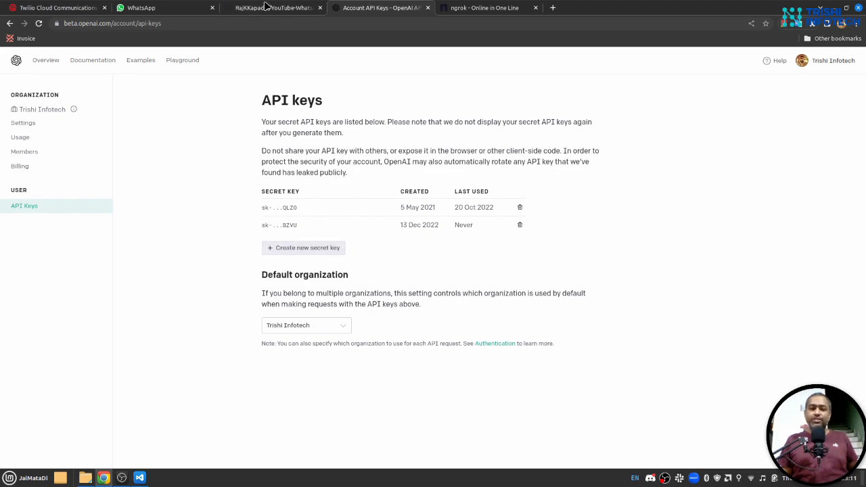
left_click(273, 7)
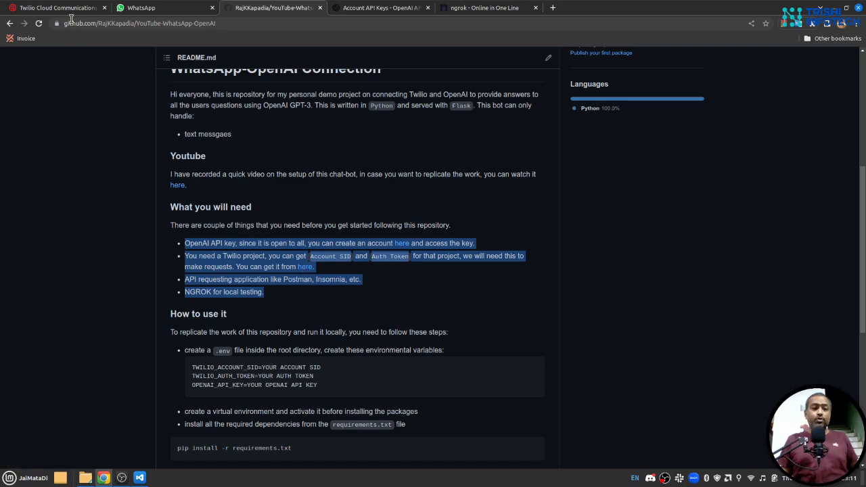
Open the WhatsApp-Dialogflow Twilio account and check its Account SID and Auth Token
left_click(54, 8)
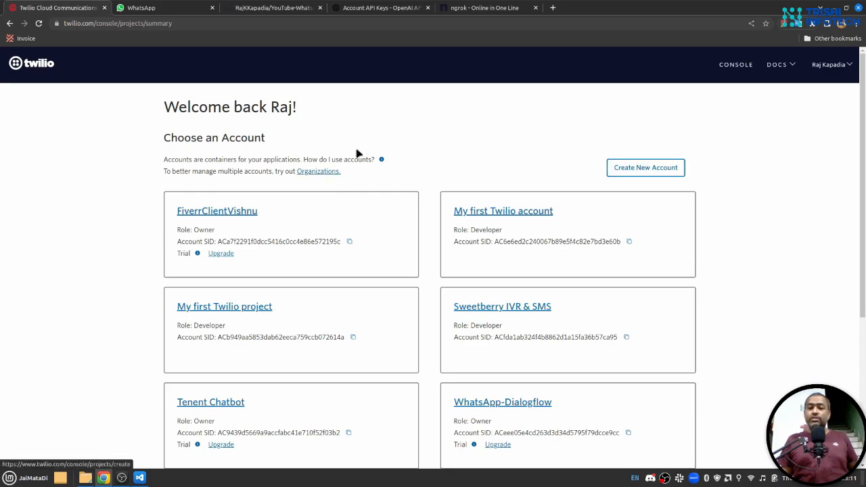
mouse_move(681, 174)
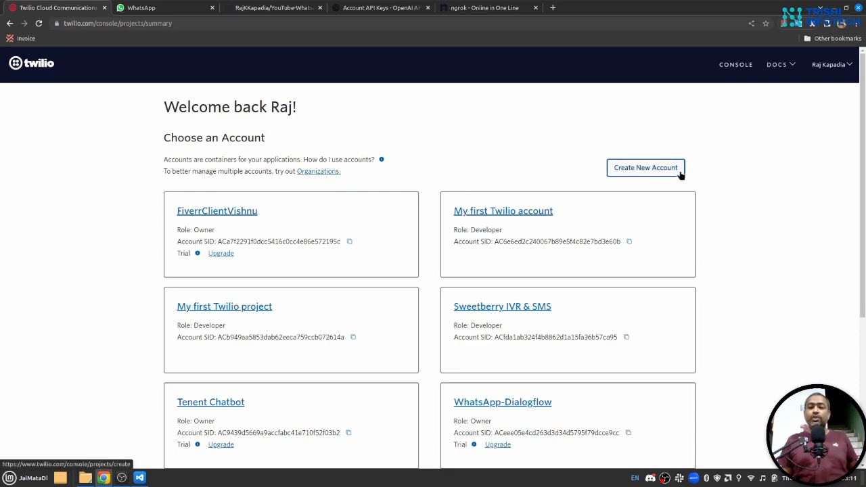
mouse_move(704, 184)
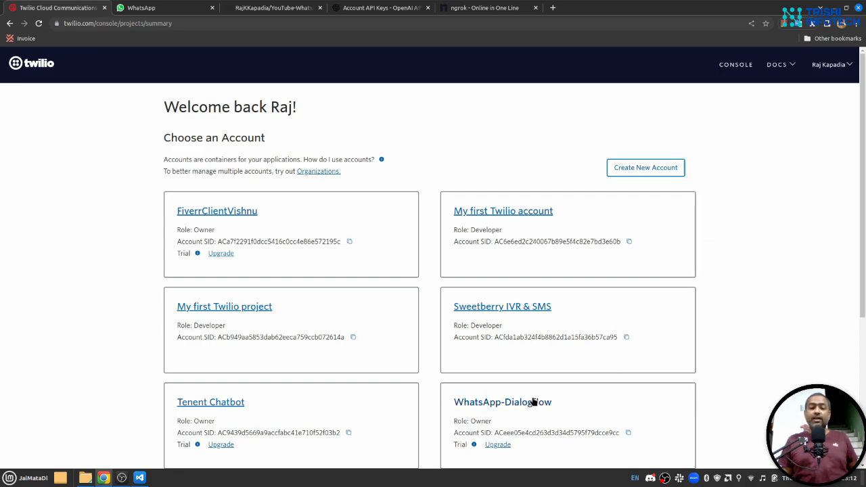
left_click(501, 402)
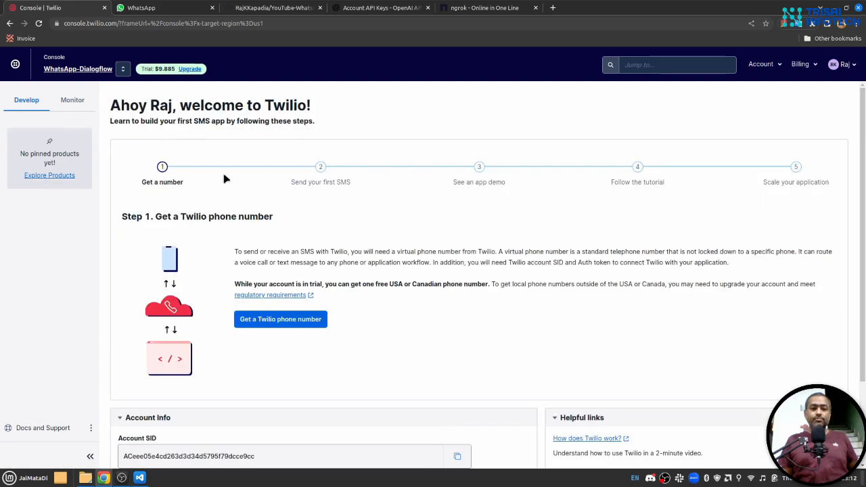
scroll("down", 3)
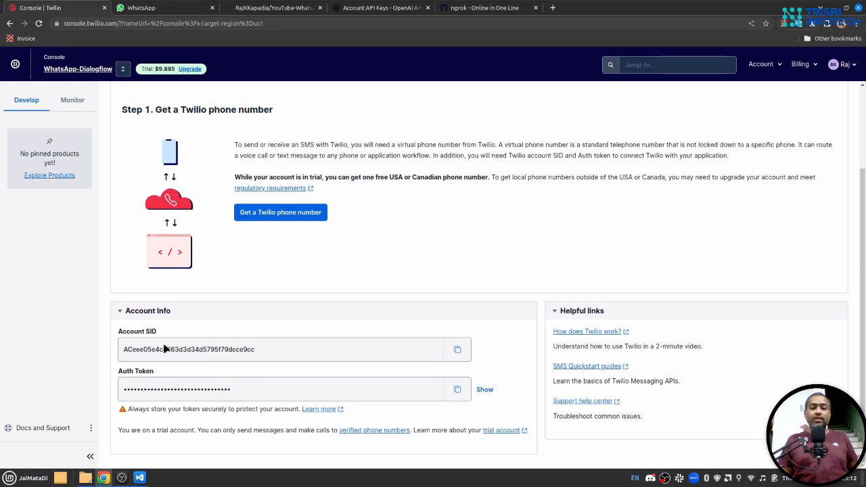
mouse_move(190, 377)
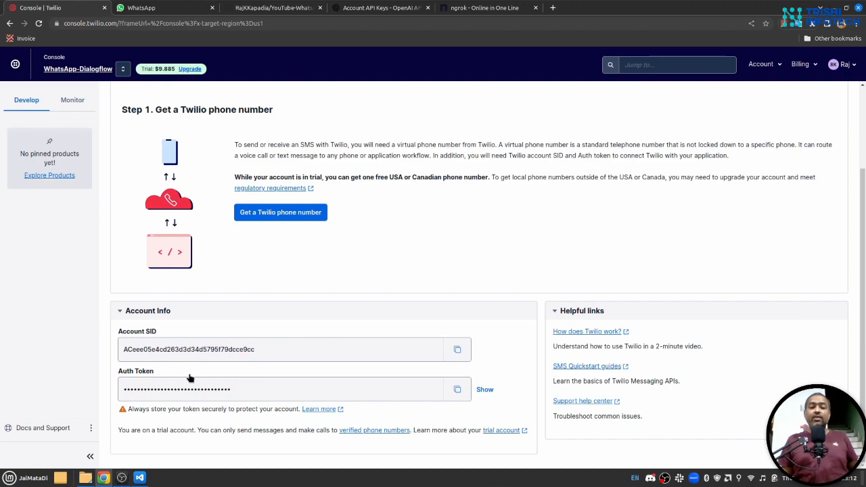
mouse_move(188, 352)
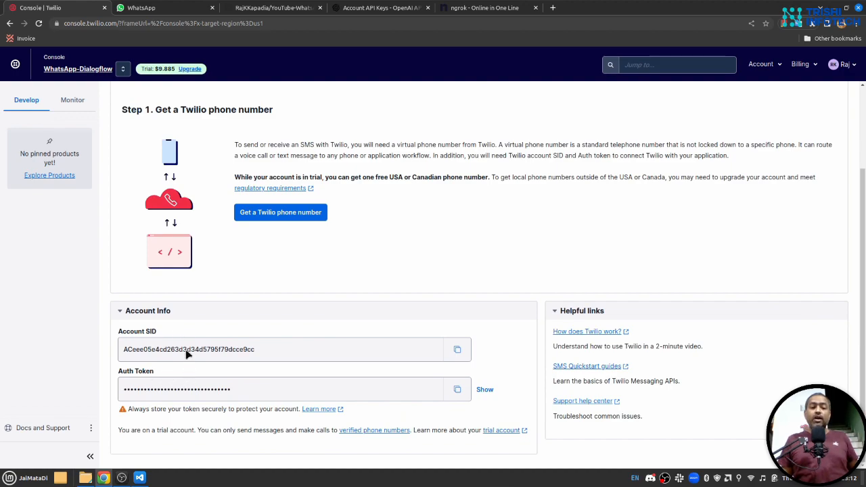
mouse_move(270, 301)
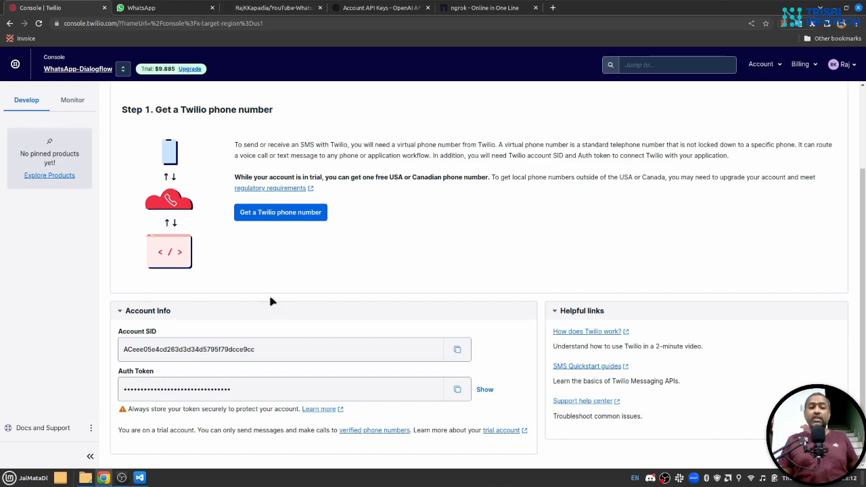
mouse_move(183, 346)
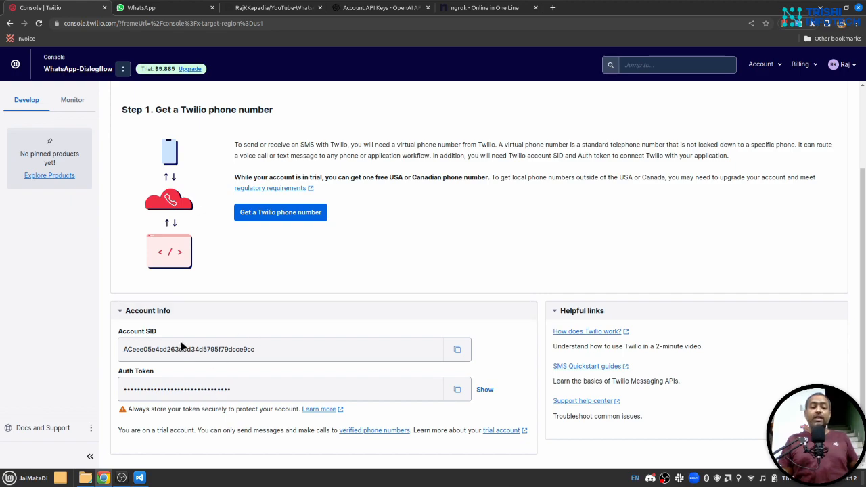
mouse_move(272, 350)
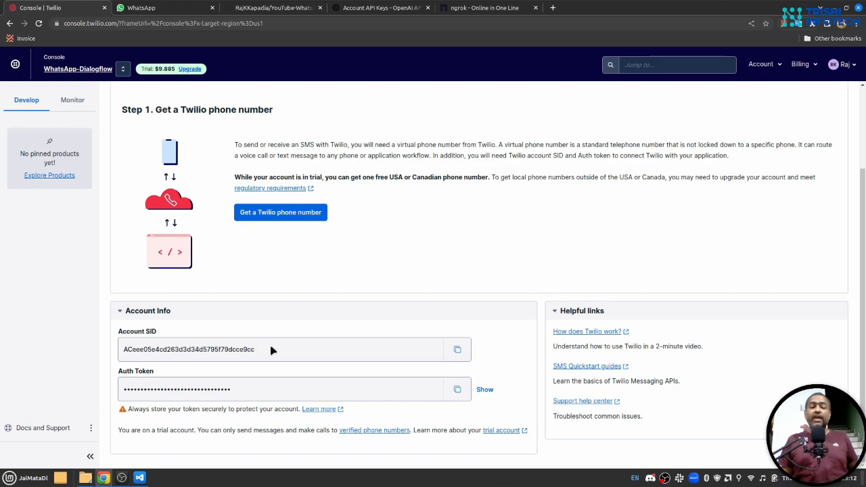
mouse_move(288, 305)
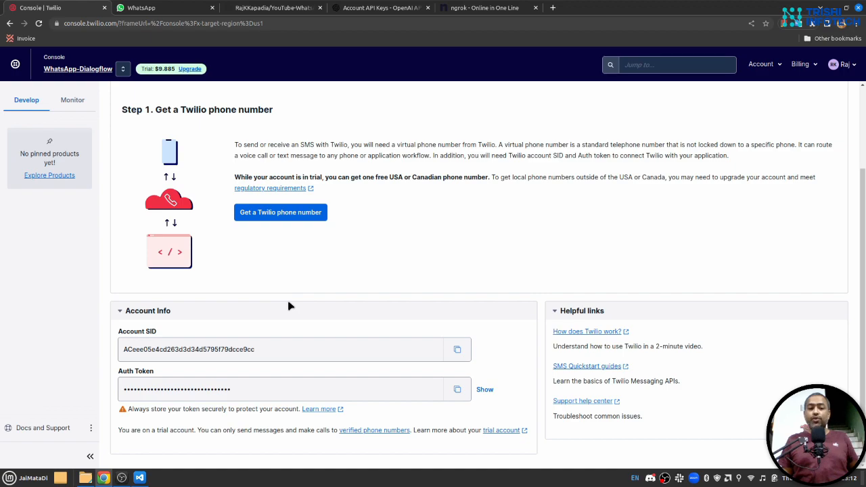
scroll("up", 3)
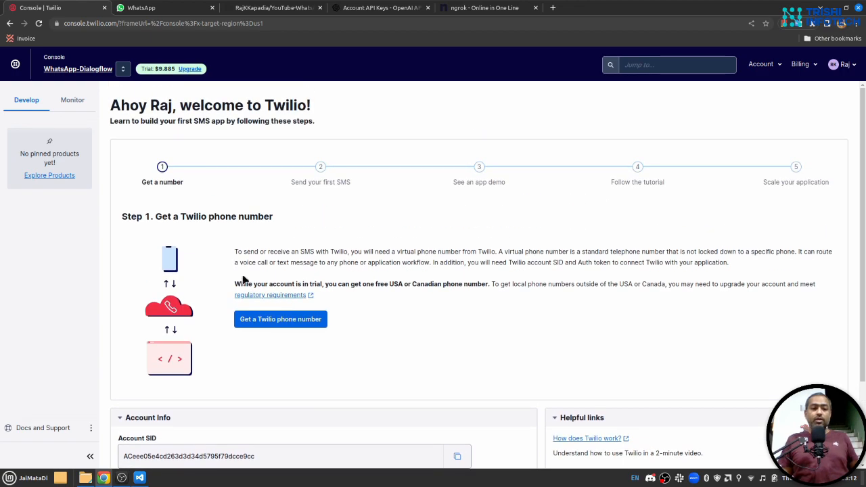
Open Messaging's WhatsApp sandbox page and select the sandbox number and 'join heavy-introduced' code
left_click(50, 175)
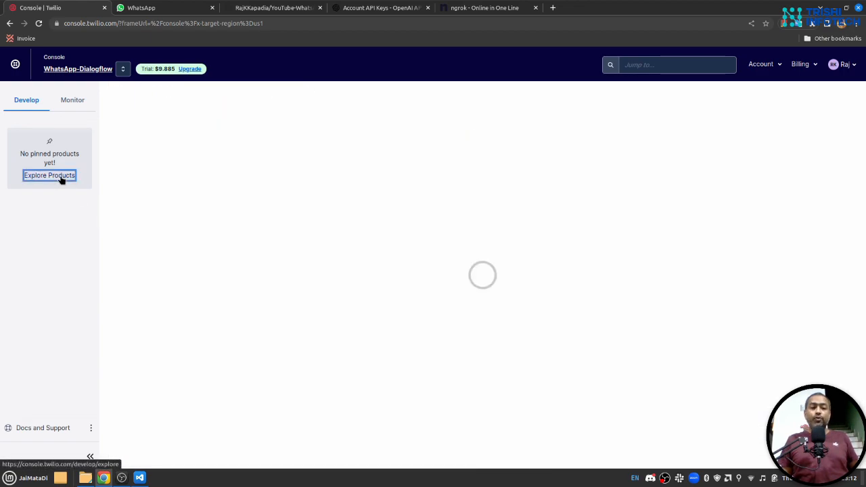
left_click(49, 175)
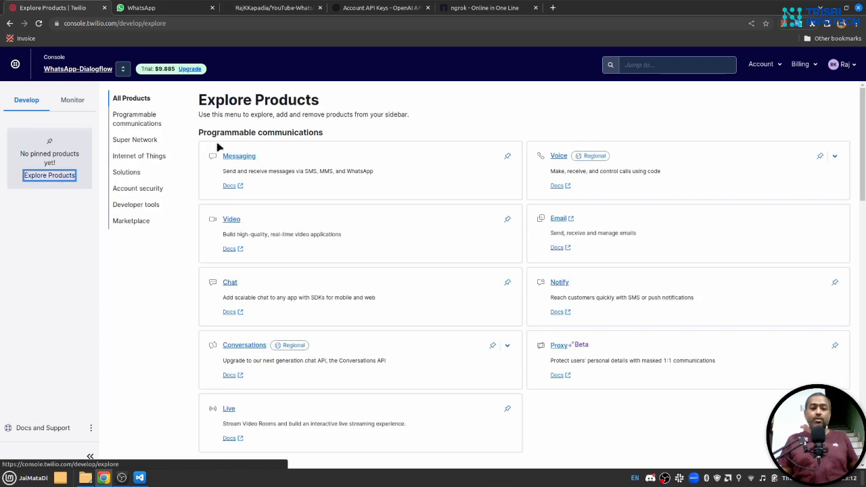
left_click(239, 155)
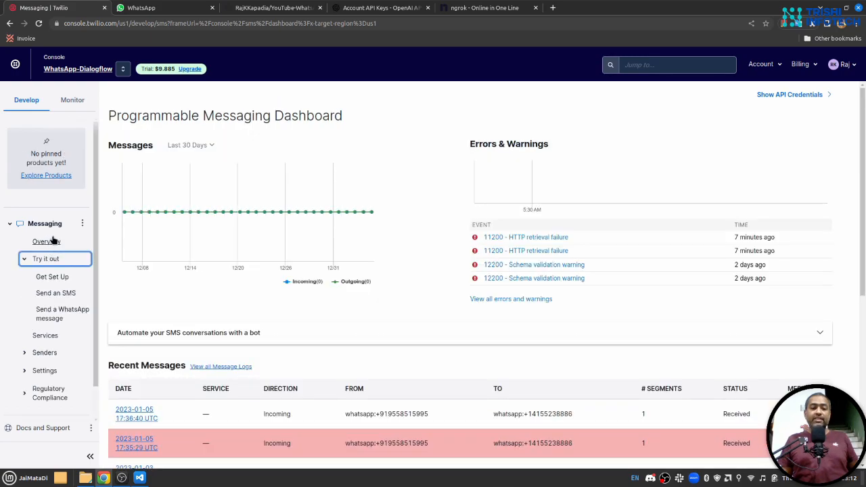
mouse_move(62, 313)
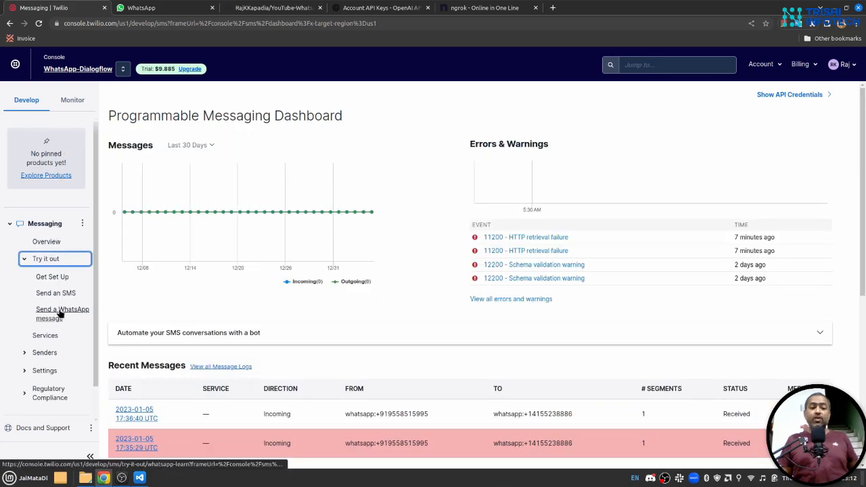
left_click(61, 313)
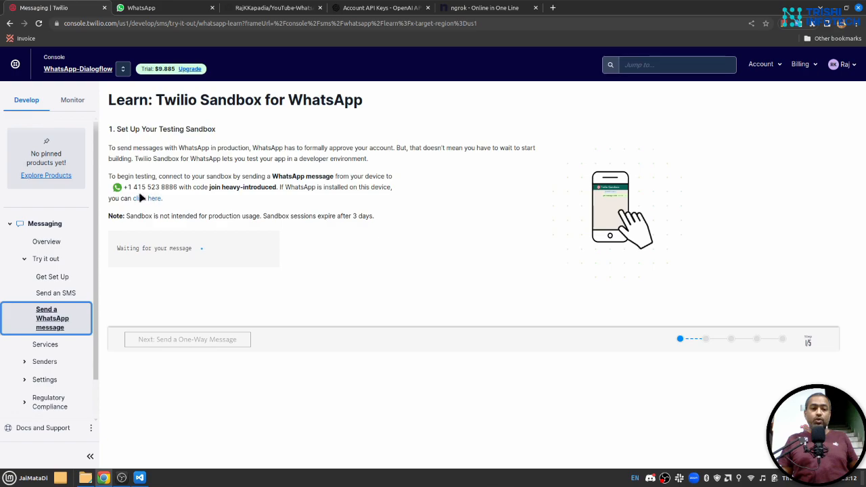
double_click(151, 187)
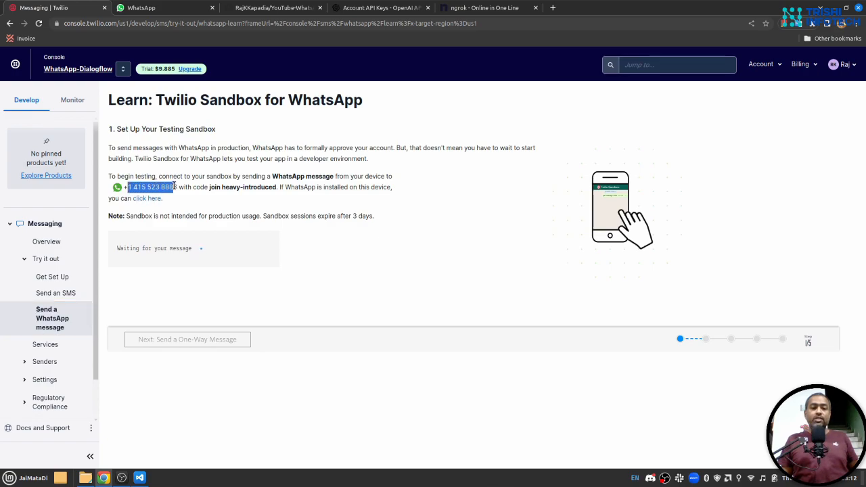
mouse_move(429, 198)
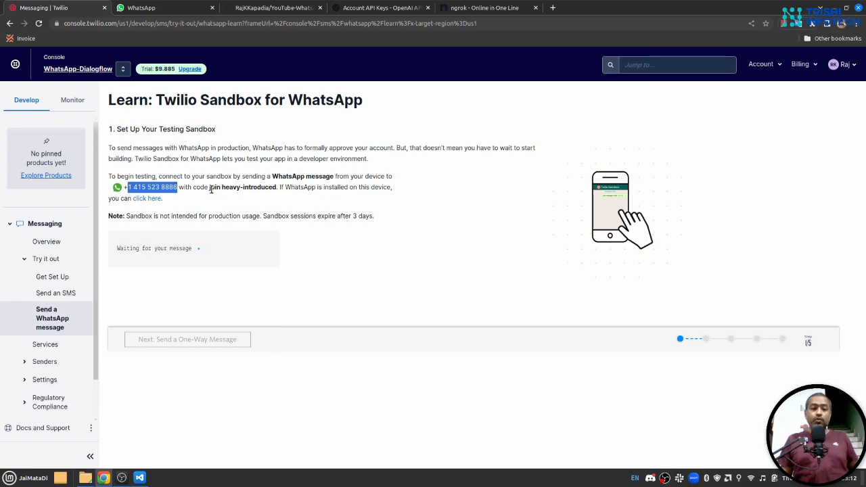
double_click(242, 187)
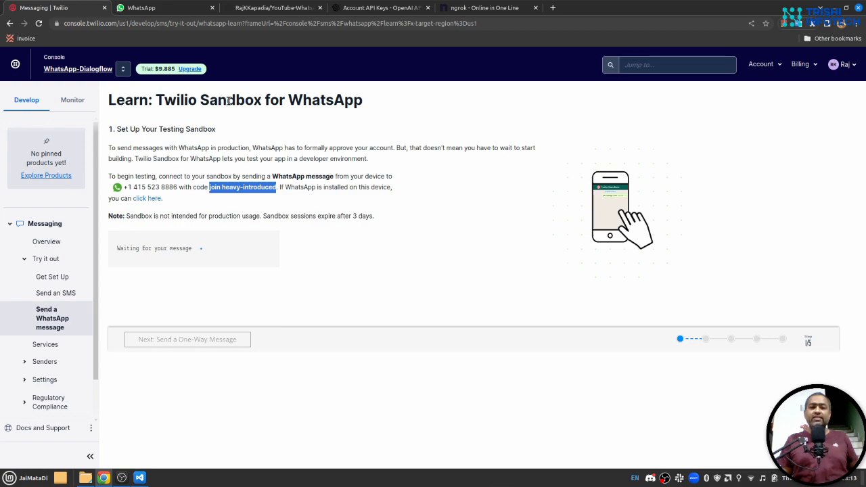
mouse_move(264, 198)
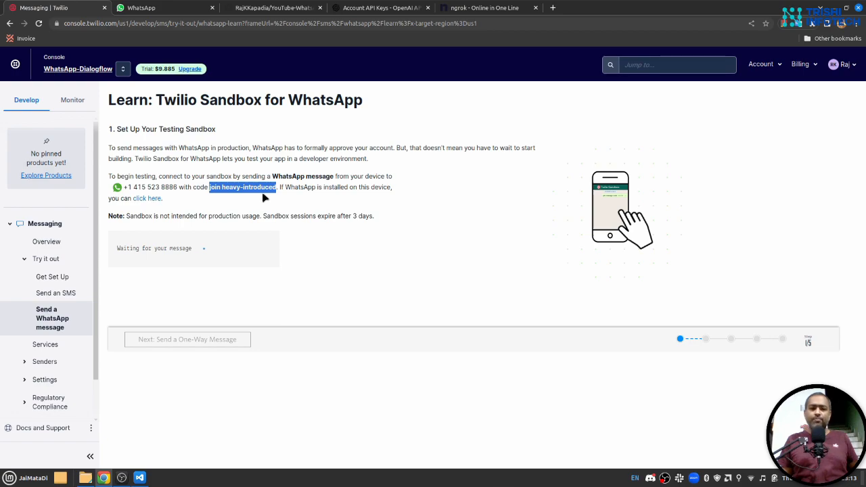
Send 'join heavy-introduced' to Chatbot on WhatsApp Web, then check Twilio's sandbox link status
left_click(140, 8)
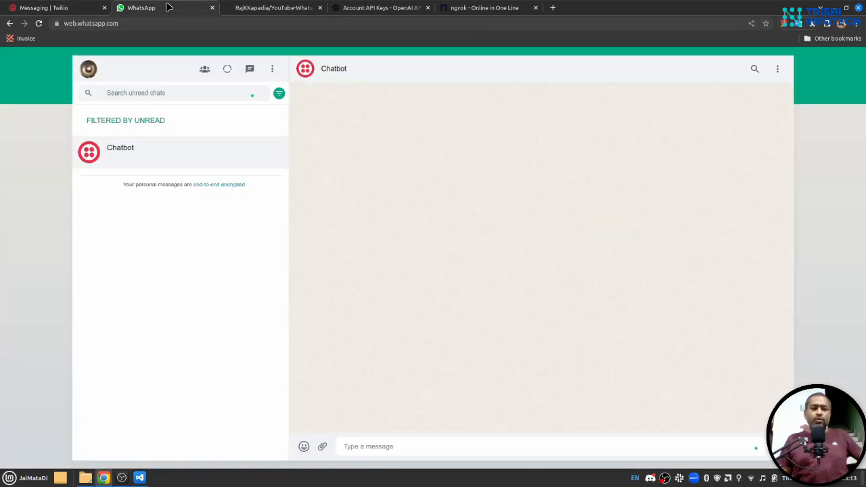
mouse_move(331, 81)
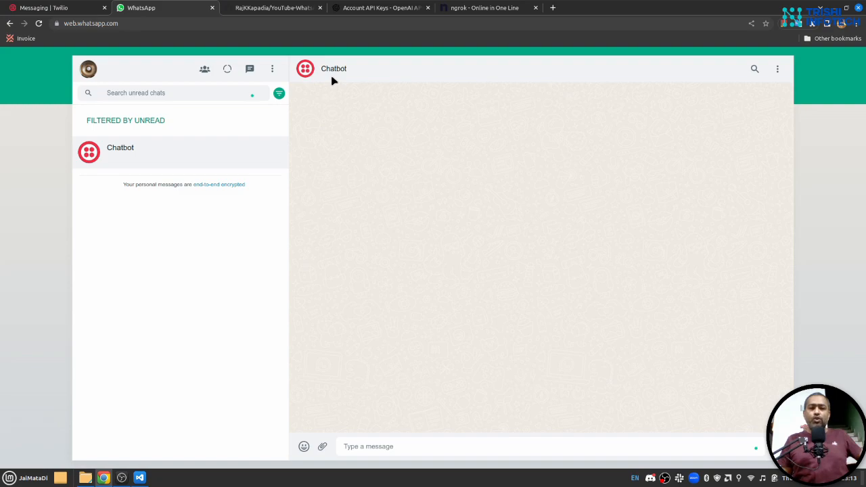
left_click(369, 446)
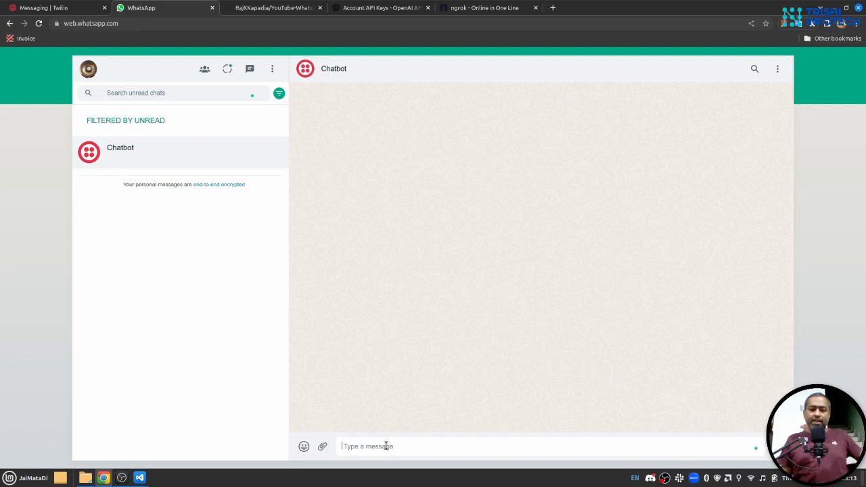
type("join heavy-introduced")
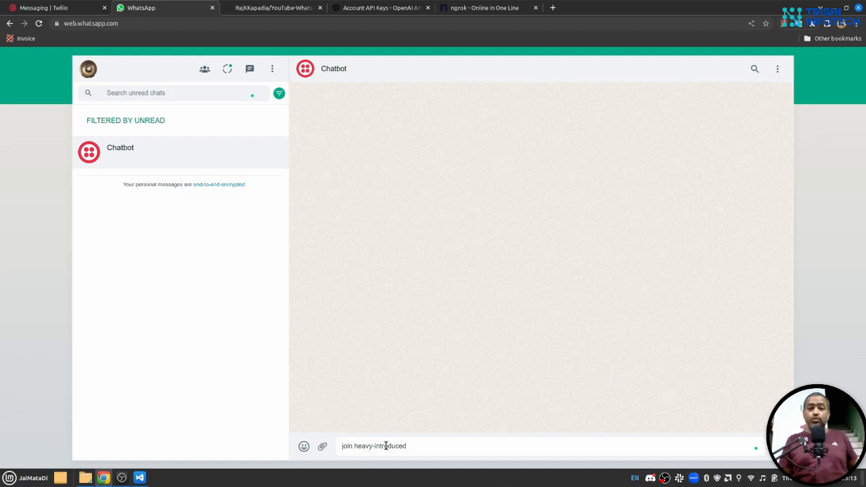
key("Return")
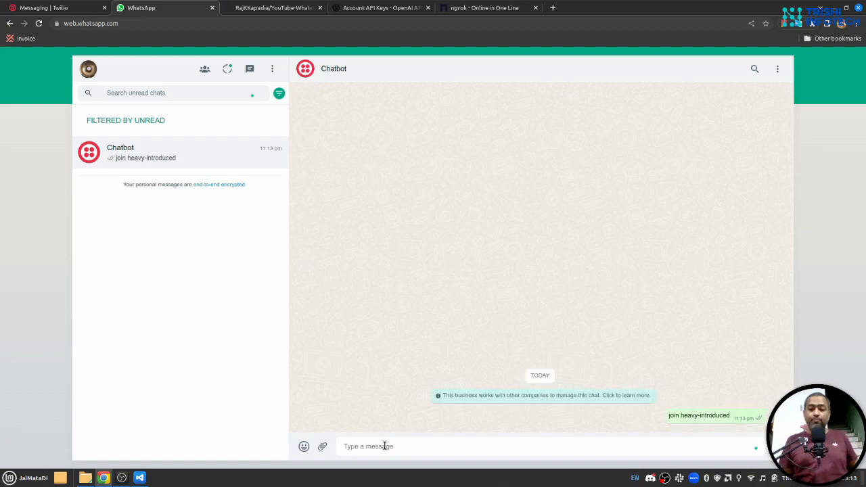
left_click(54, 7)
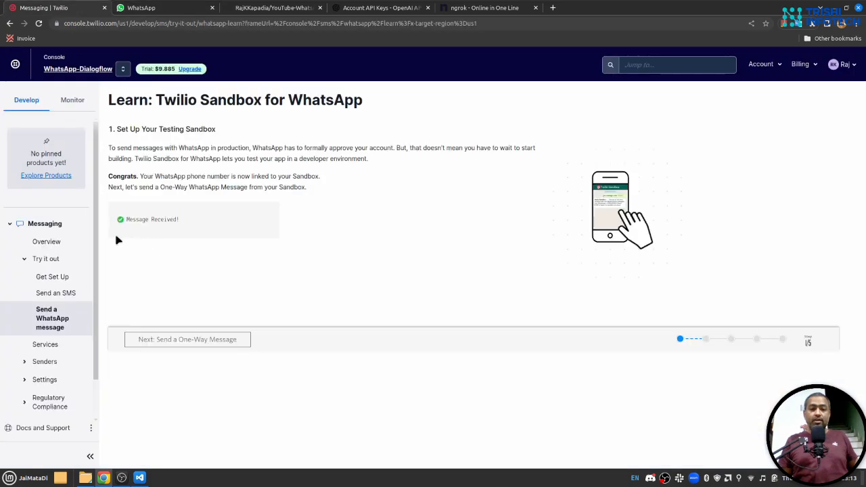
mouse_move(287, 261)
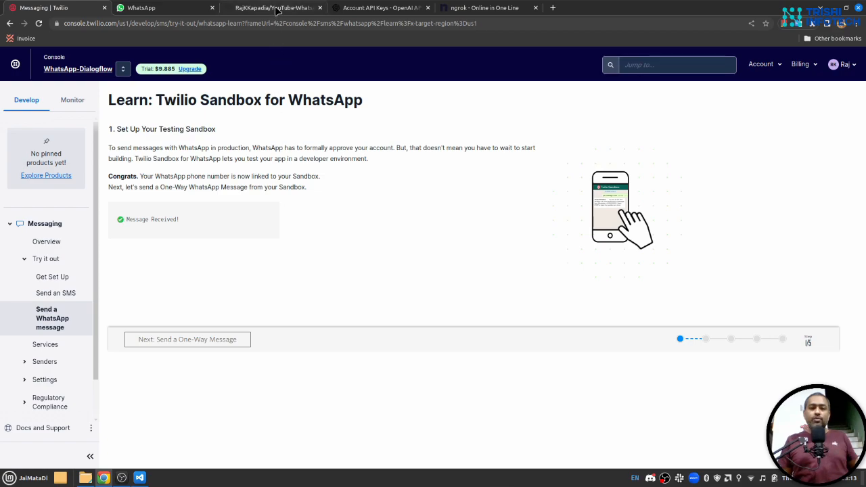
Show the YouTube-WhatsApp-OpenAI repository's Code dropdown with its HTTPS clone URL
left_click(271, 7)
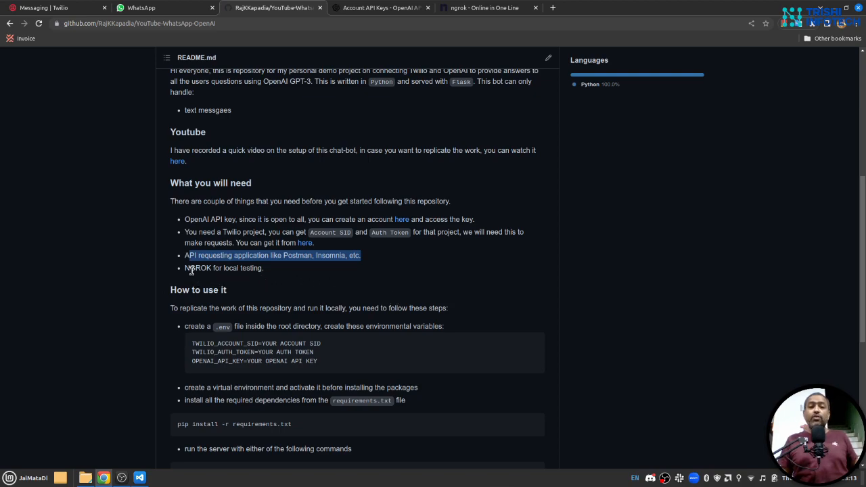
mouse_move(609, 301)
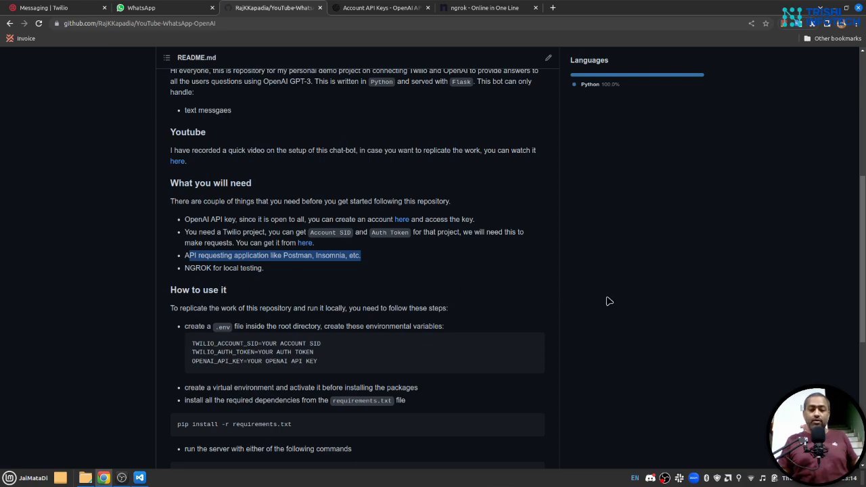
scroll("up", 3)
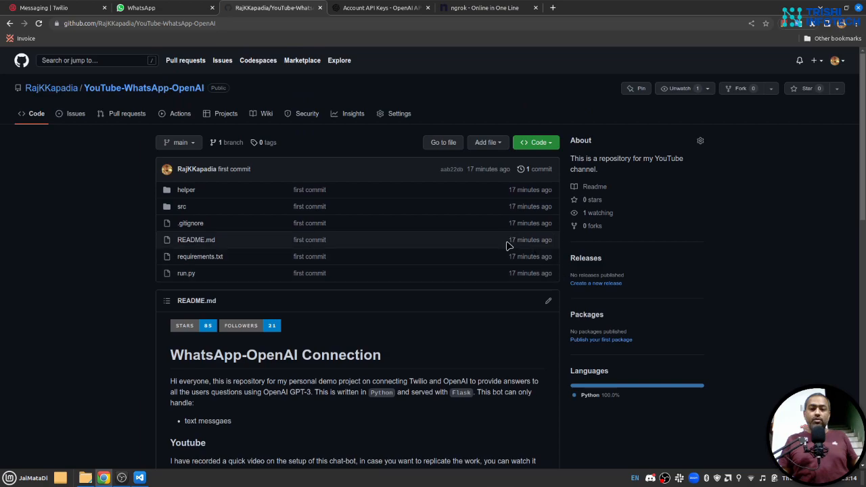
mouse_move(376, 418)
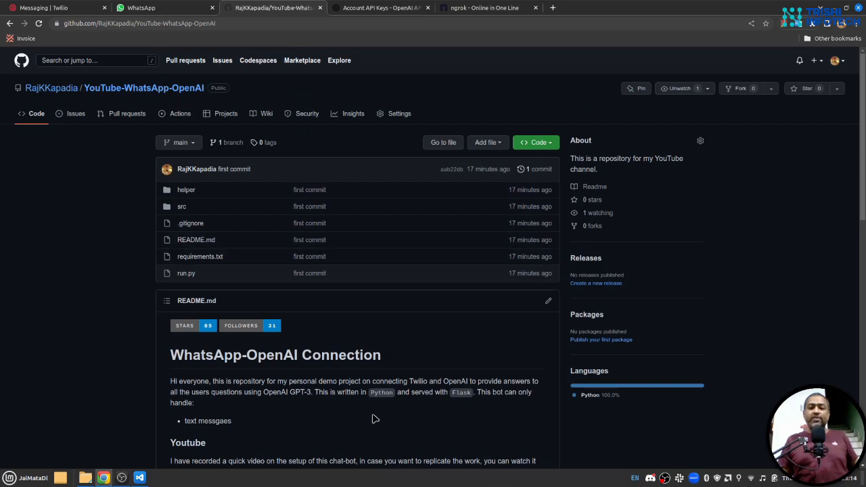
left_click(535, 142)
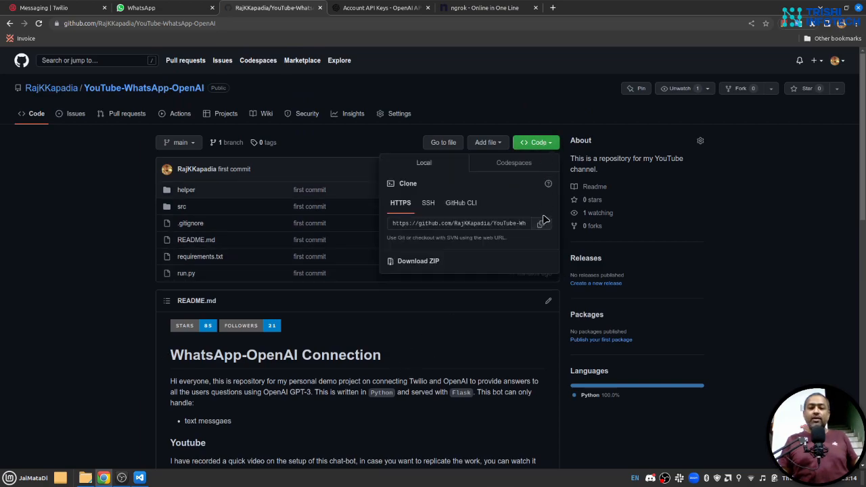
mouse_move(418, 261)
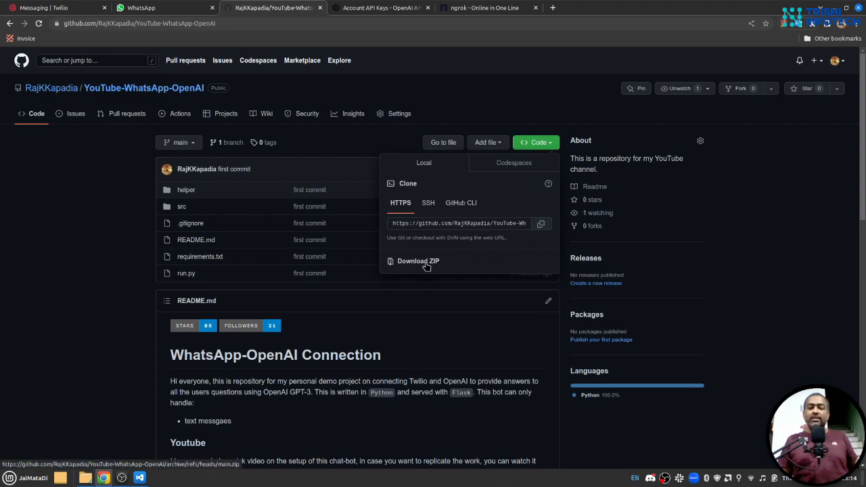
mouse_move(117, 287)
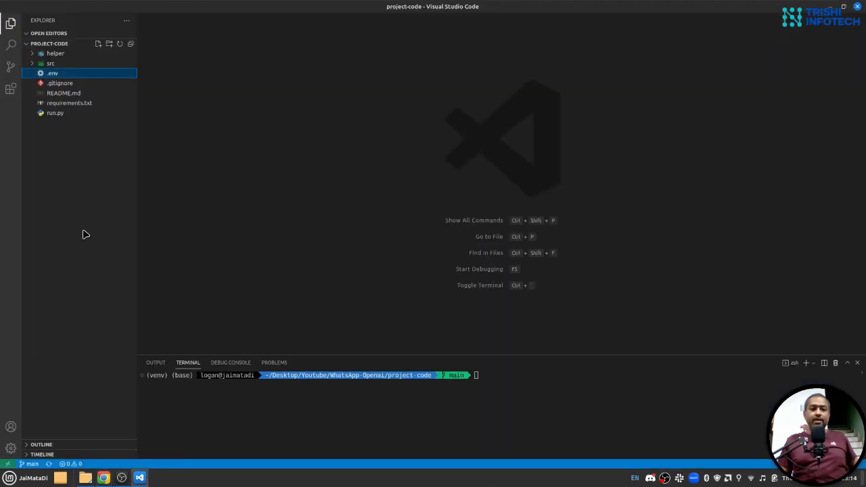
mouse_move(89, 224)
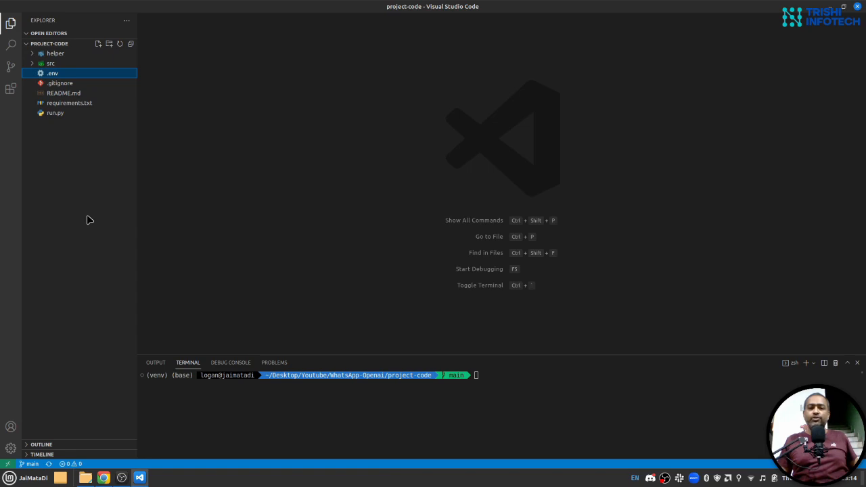
mouse_move(66, 127)
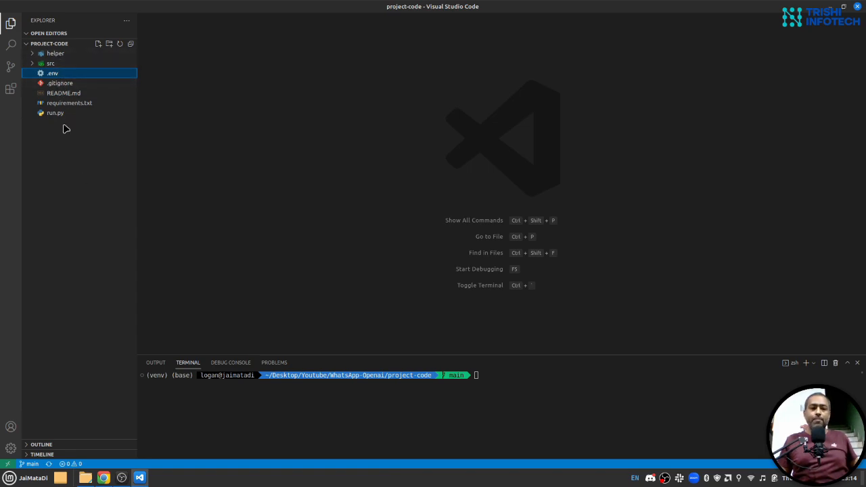
mouse_move(53, 73)
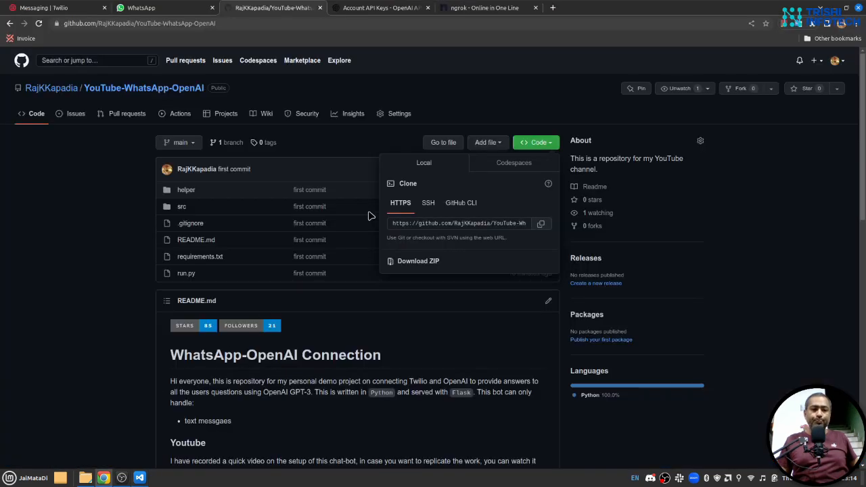
Scroll the README to the TWILIO_ACCOUNT_SID, TWILIO_AUTH_TOKEN and OPENAI_API_KEY lines and select them
scroll("down", 3)
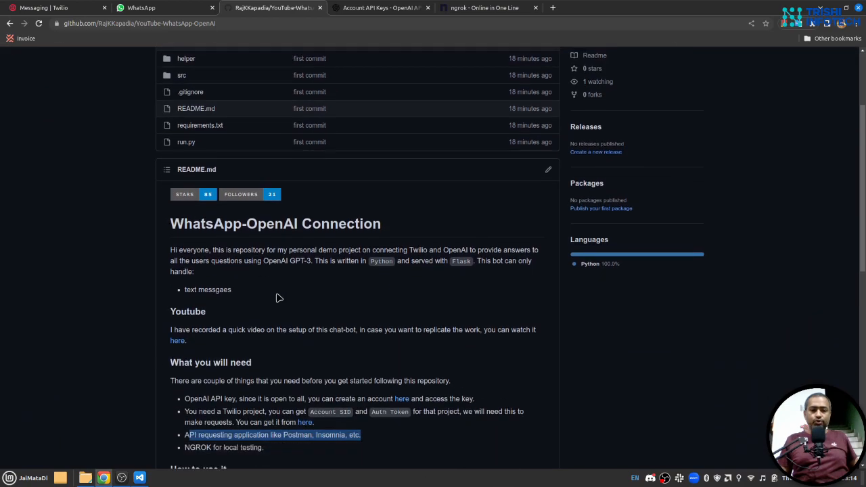
scroll("down", 3)
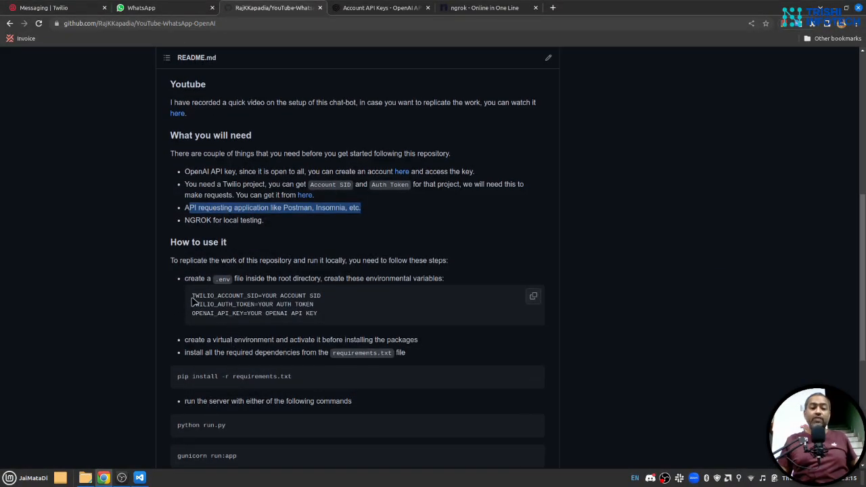
left_click_drag(192, 295, 318, 314)
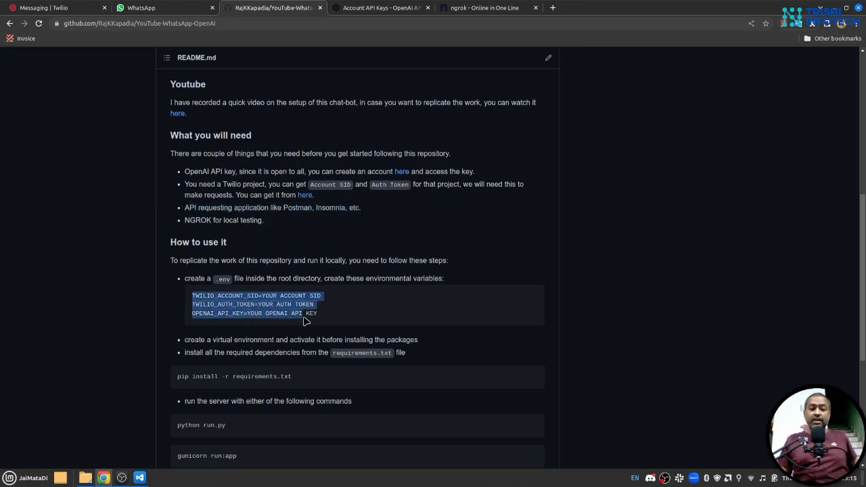
left_click(305, 322)
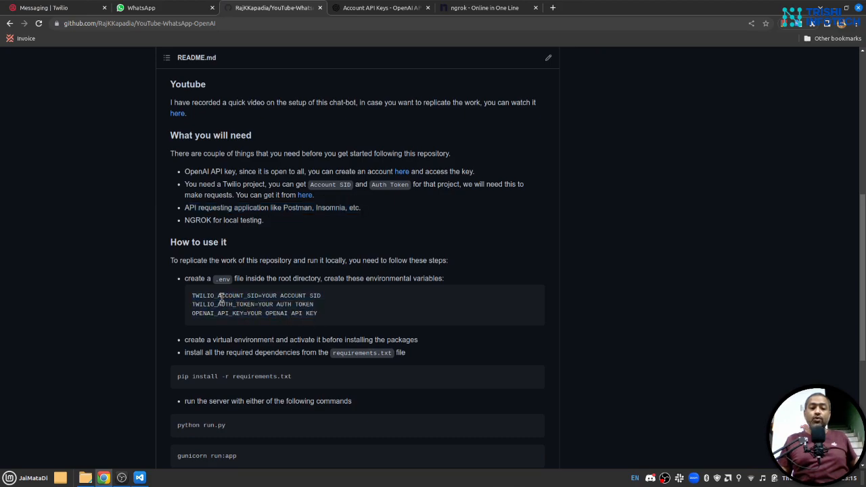
double_click(223, 303)
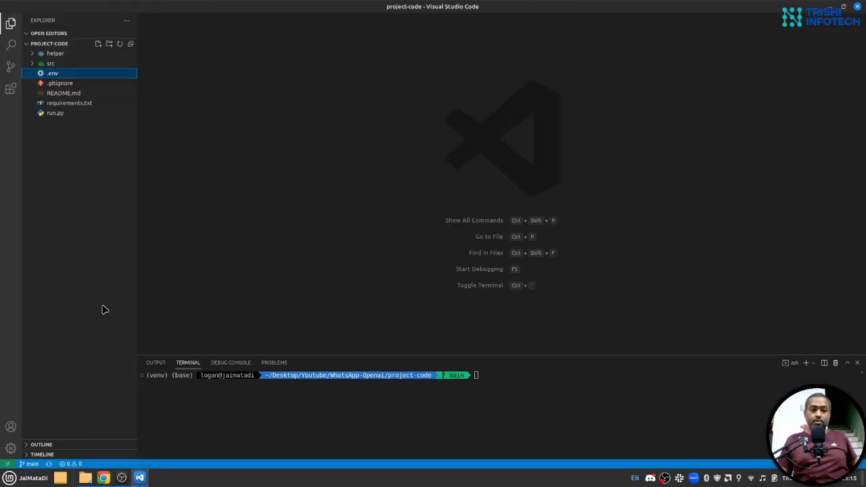
mouse_move(71, 267)
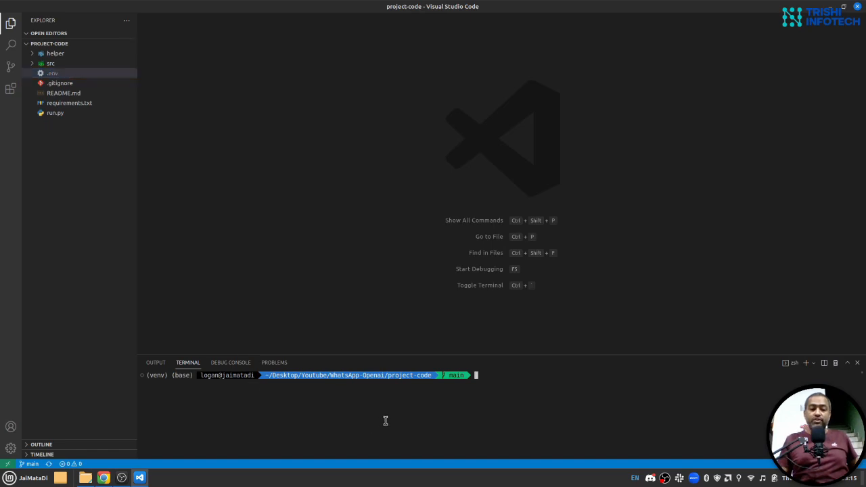
Abandon a partial python venv command and run deactivate to leave the current environment
type("pyt")
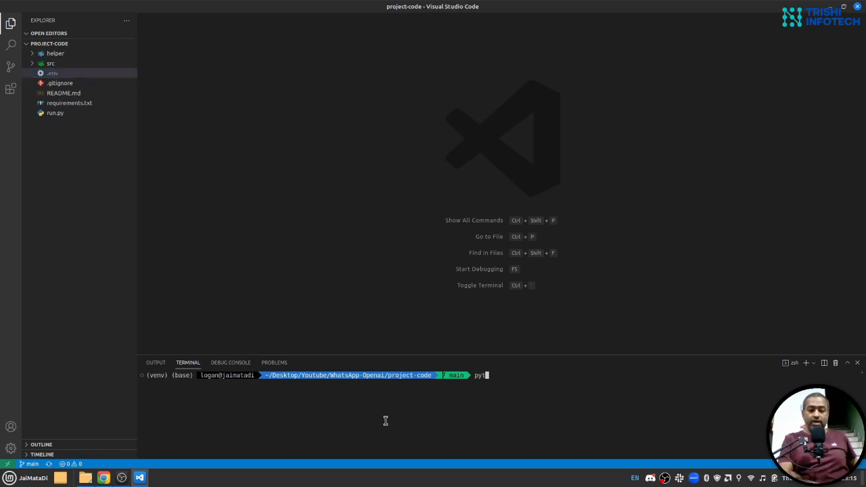
type("hon -m")
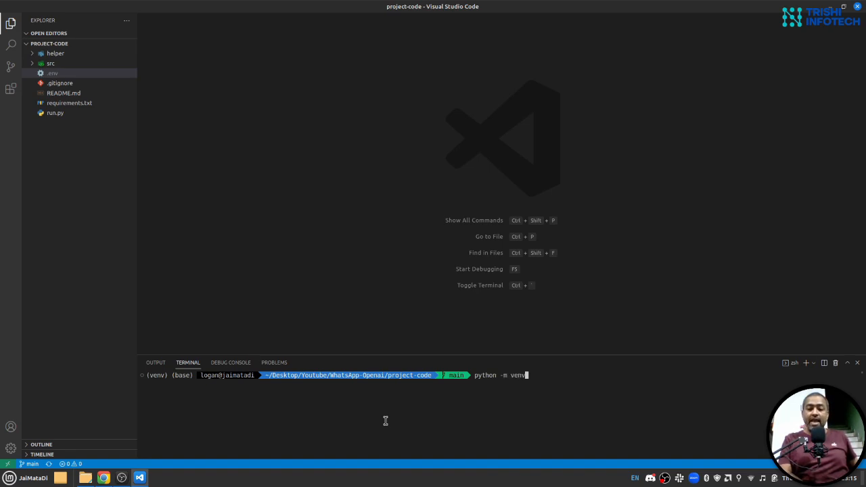
type("venv")
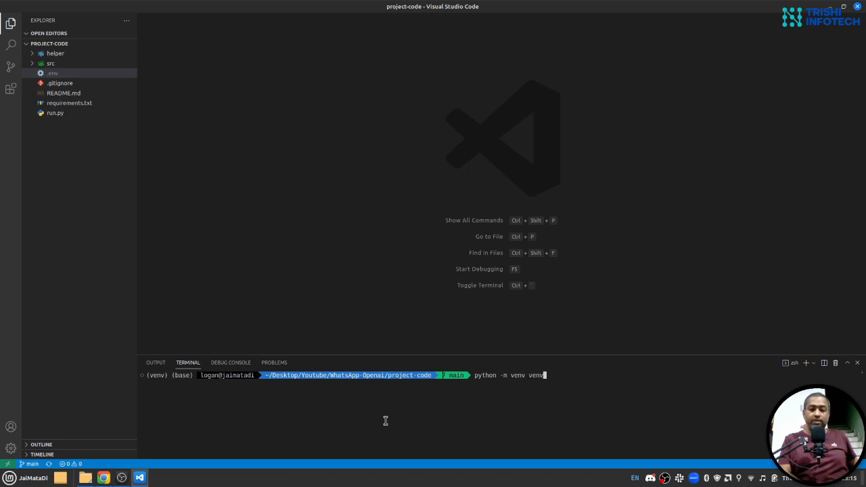
key("Backspace")
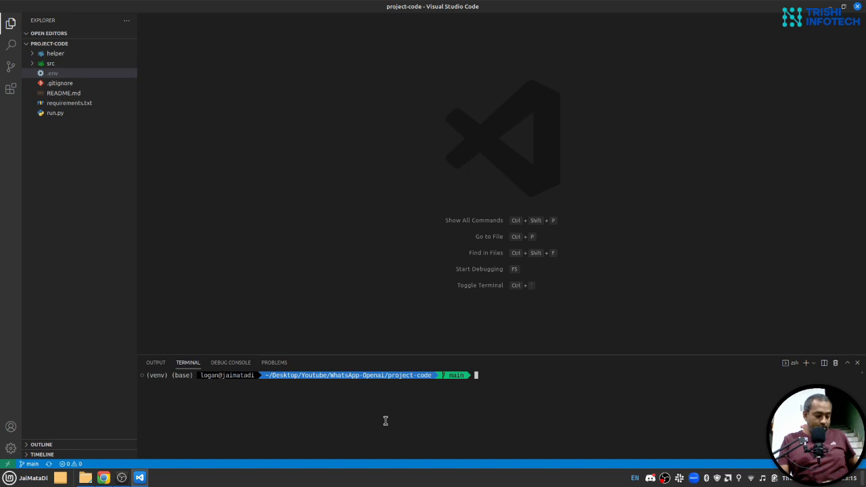
type("deactivet")
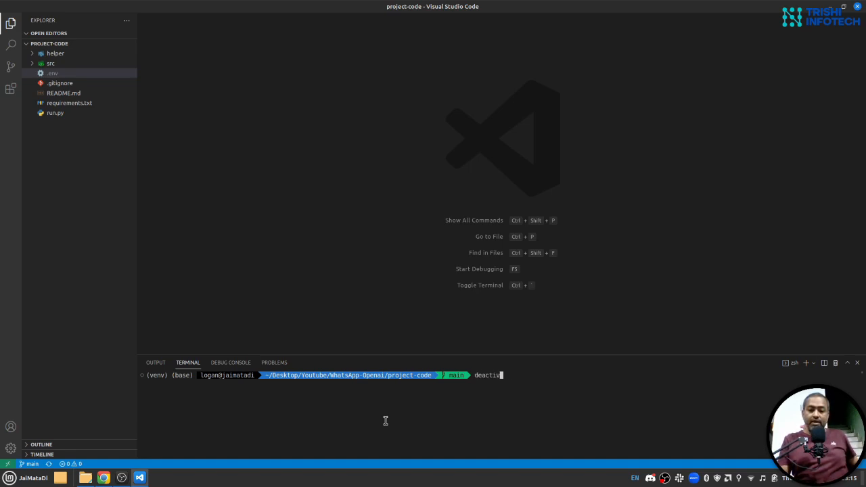
key("Return")
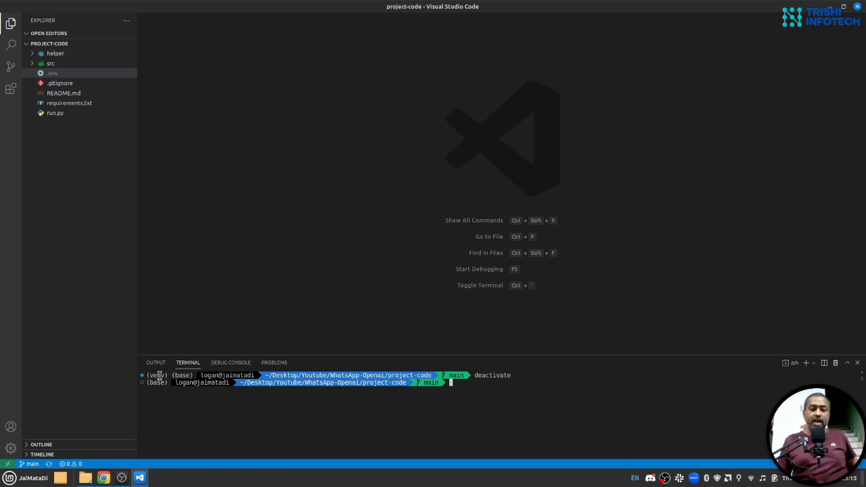
type("c")
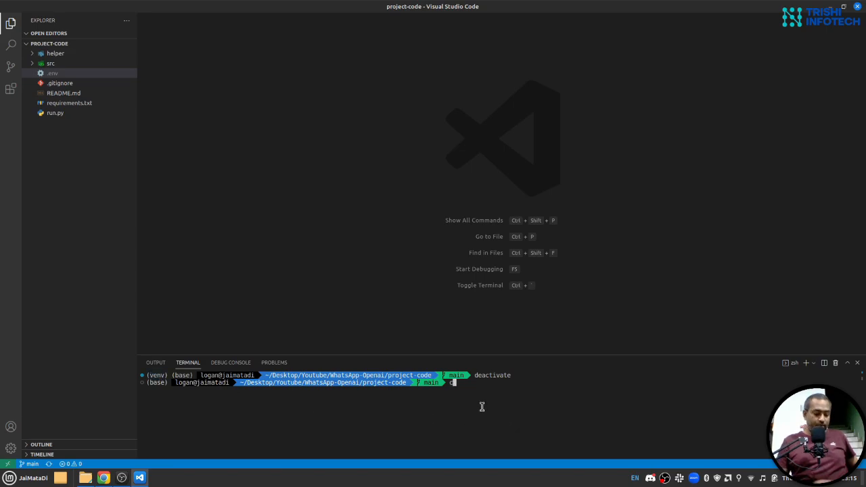
Clear the terminal and run 'python -m venv venv' to create the venv folder
key("Return")
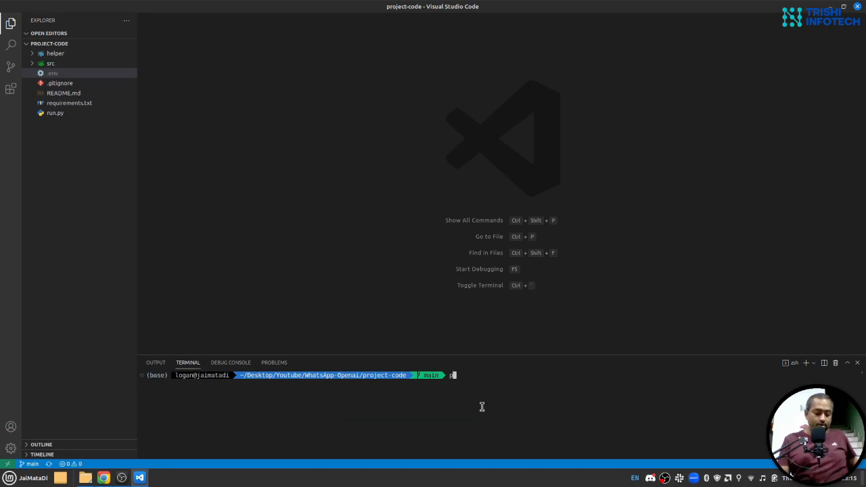
type("ython")
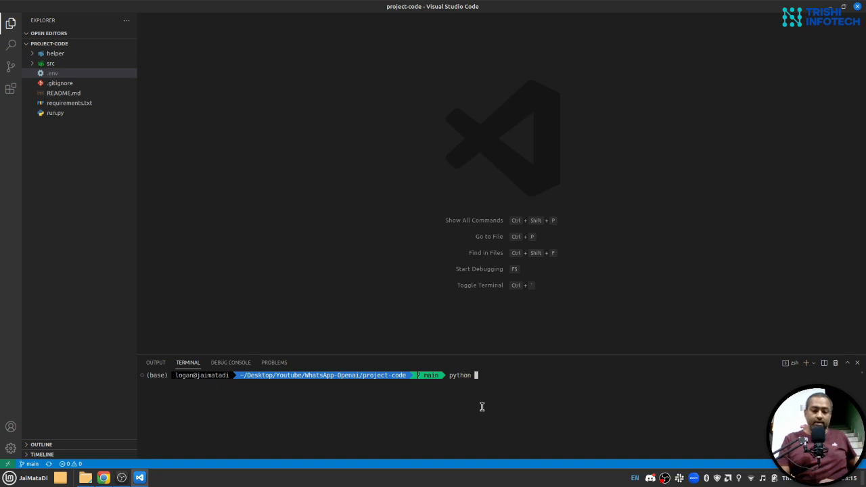
type("-m ve")
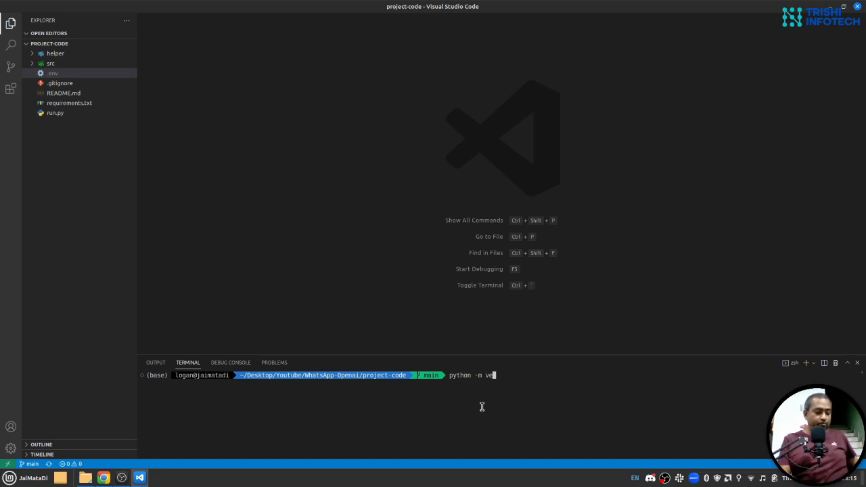
type("nv")
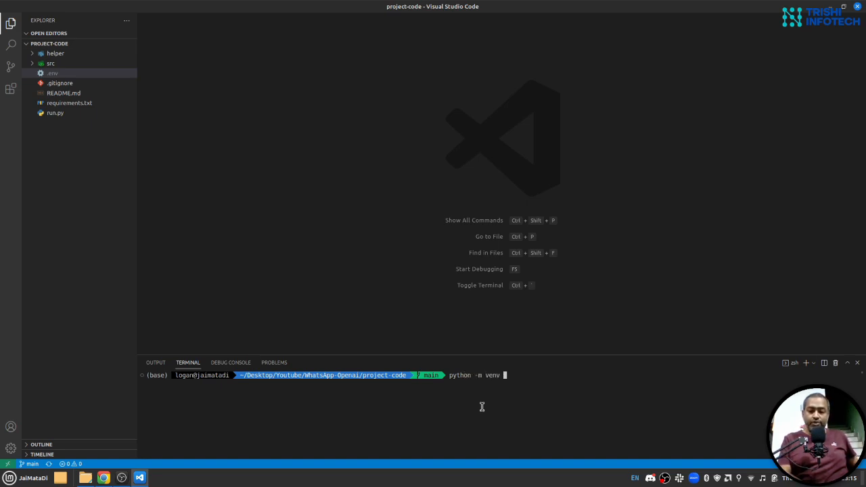
type("venv")
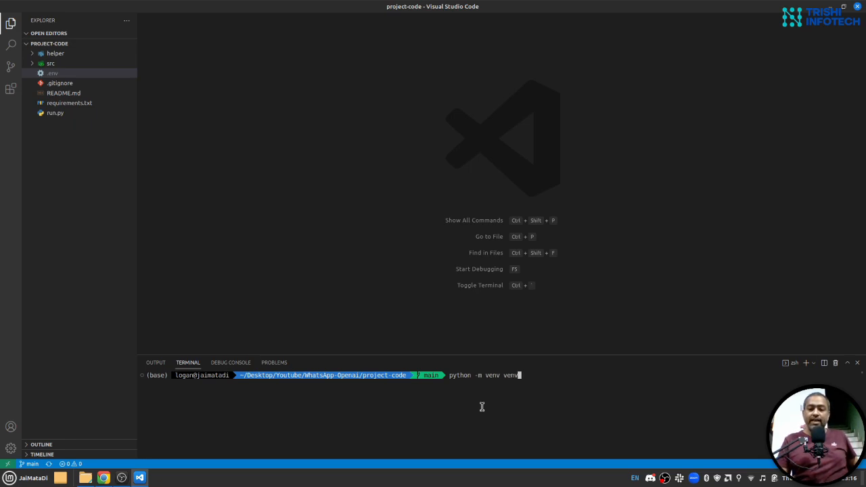
key("Return")
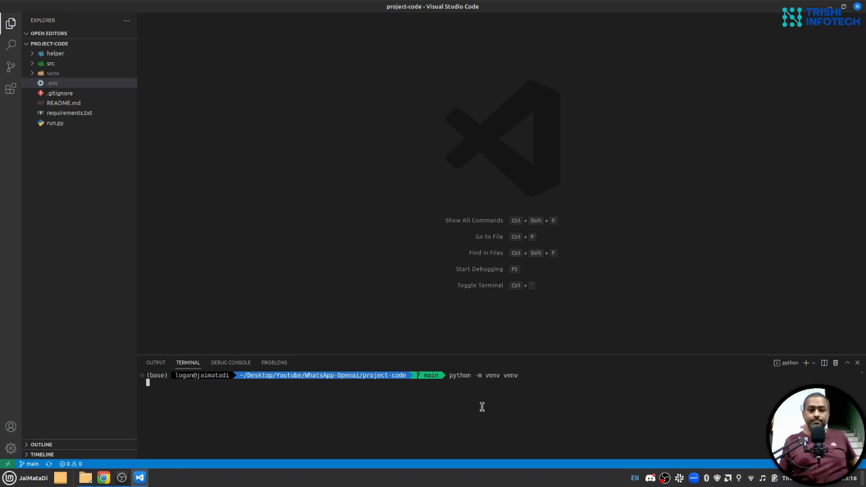
key("Return")
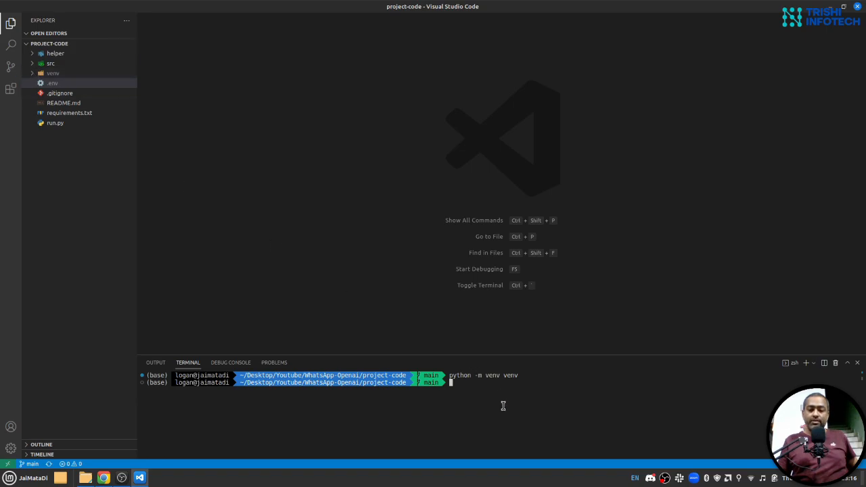
Activate the new environment with 'source venv/bin/activate'
type("source ven")
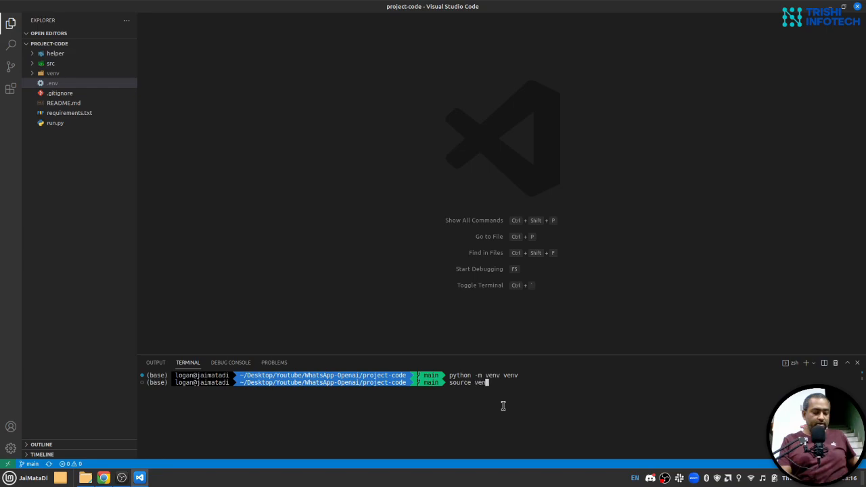
type("/bin/a")
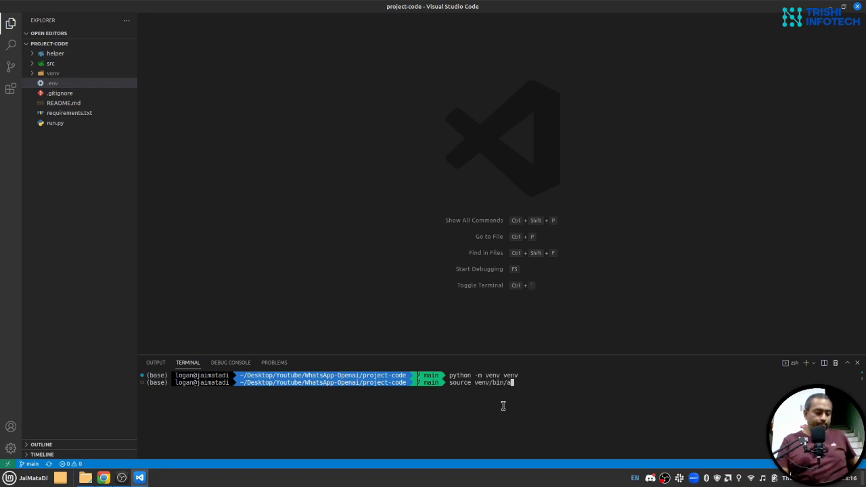
type("c")
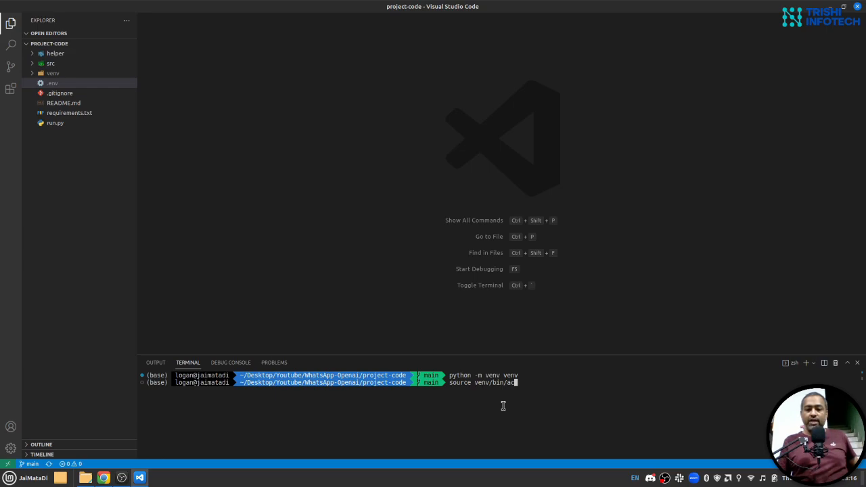
type("ivate")
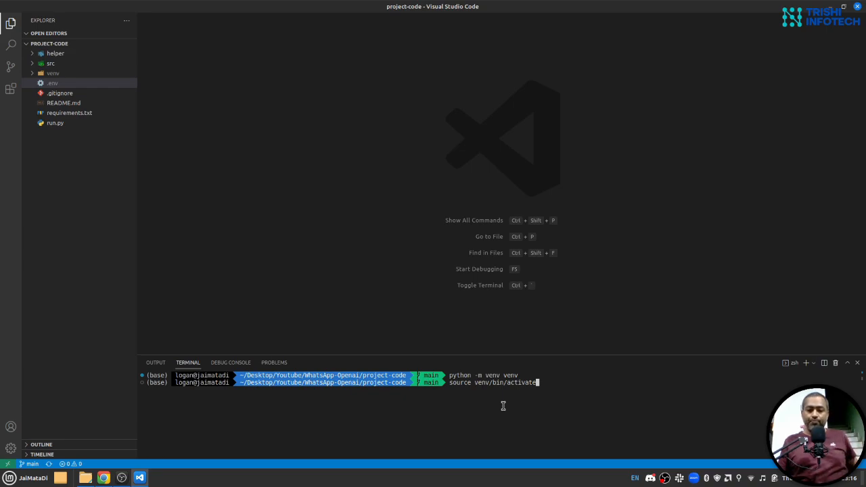
key("Return")
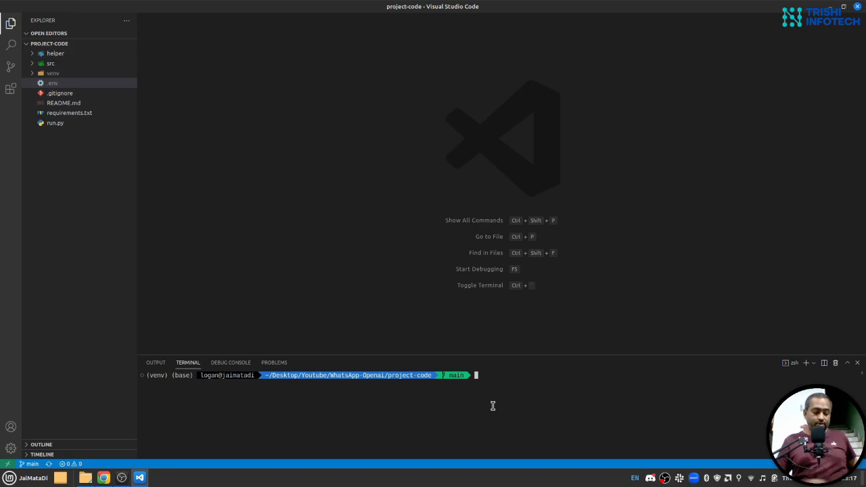
Install dependencies with 'pip install -r requirements.txt' and clear the terminal output
type("pip")
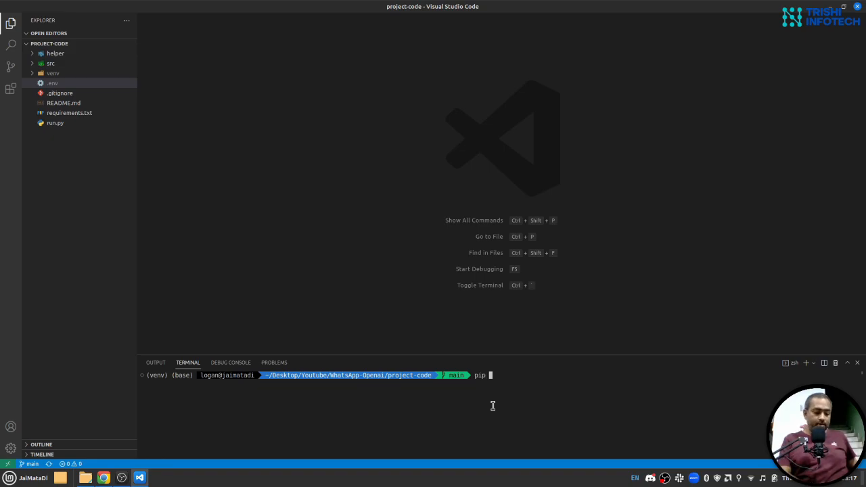
type("install -r")
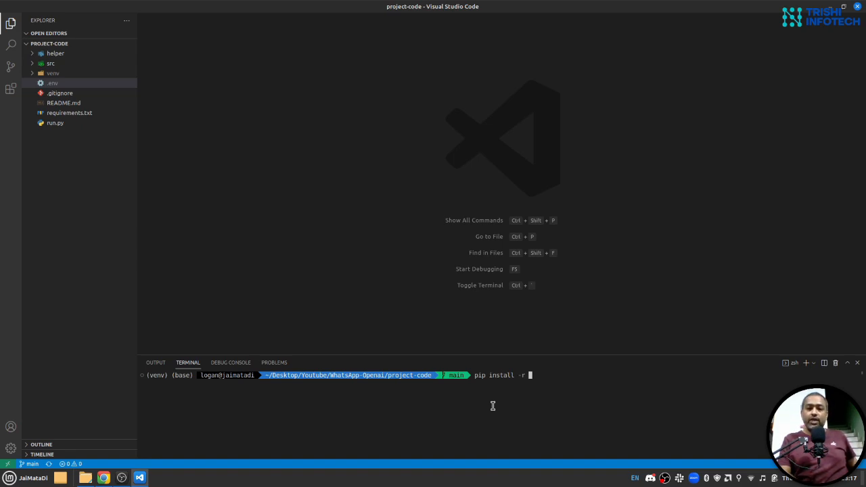
type("requirements.txt")
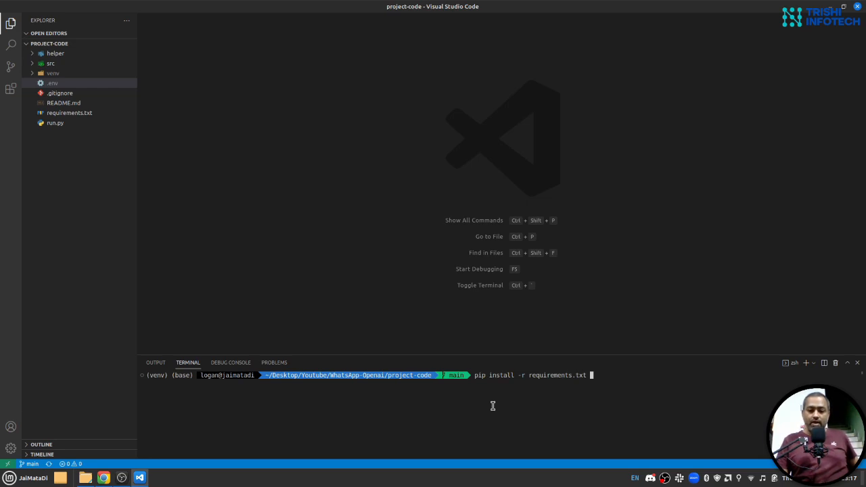
key("Return")
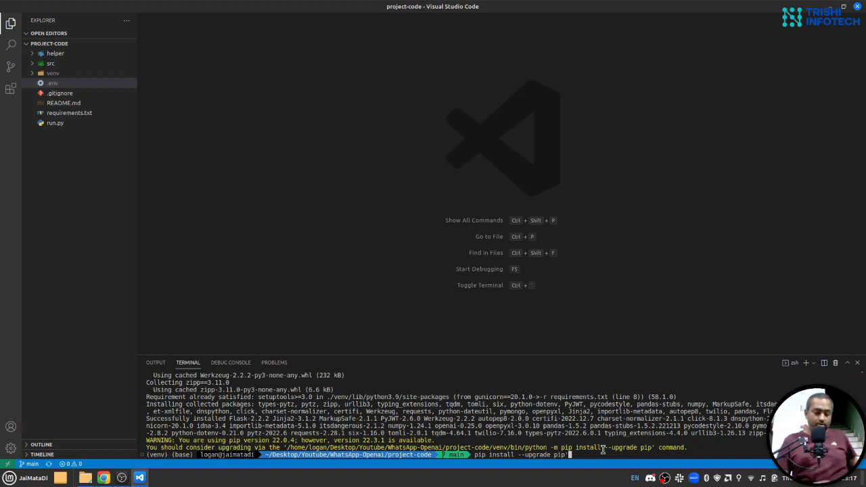
key("Return")
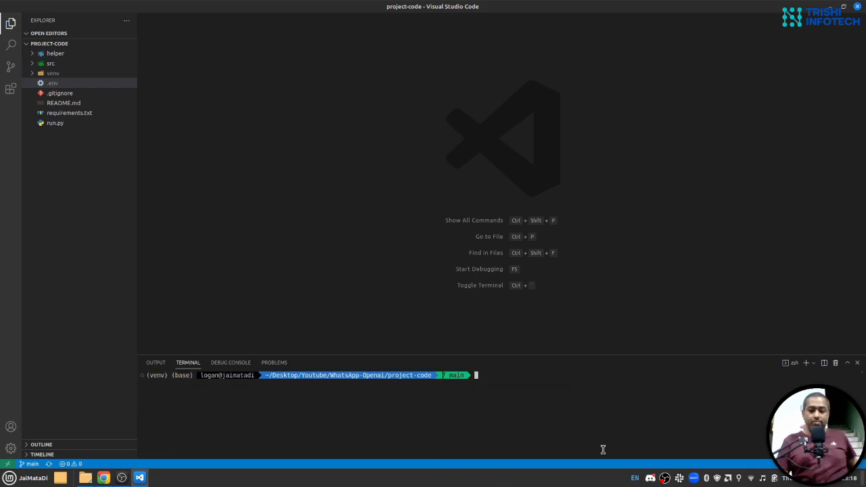
mouse_move(113, 219)
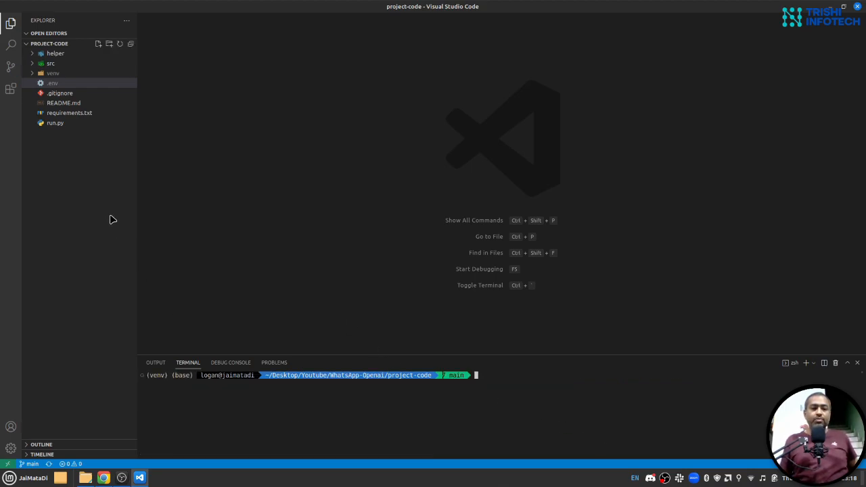
mouse_move(56, 123)
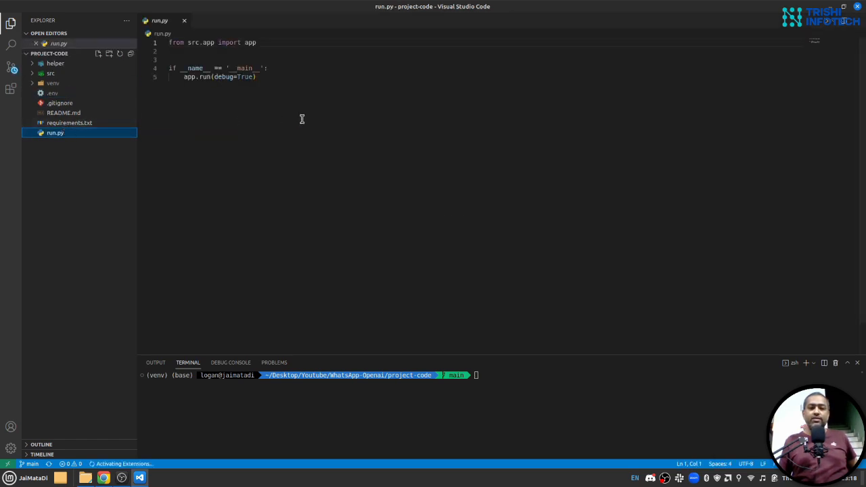
mouse_move(195, 119)
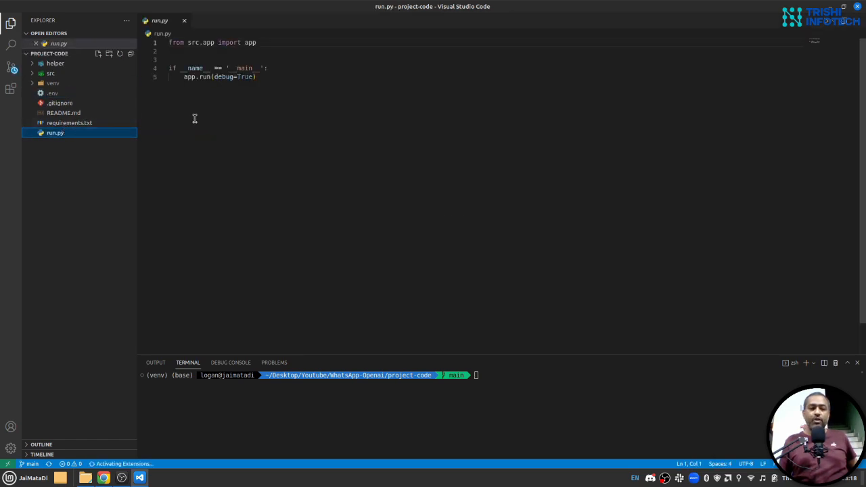
Open src/app.py, highlight the text_complition and send_message lines, and expand the helper folder
left_click(50, 73)
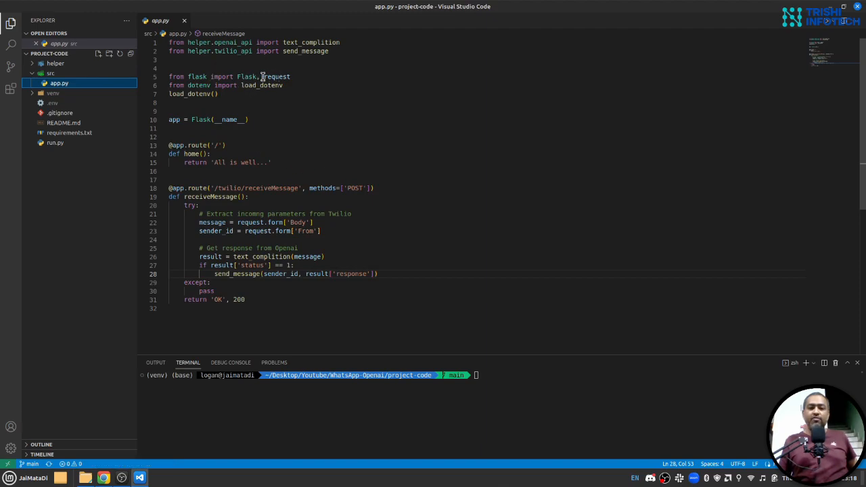
mouse_move(284, 162)
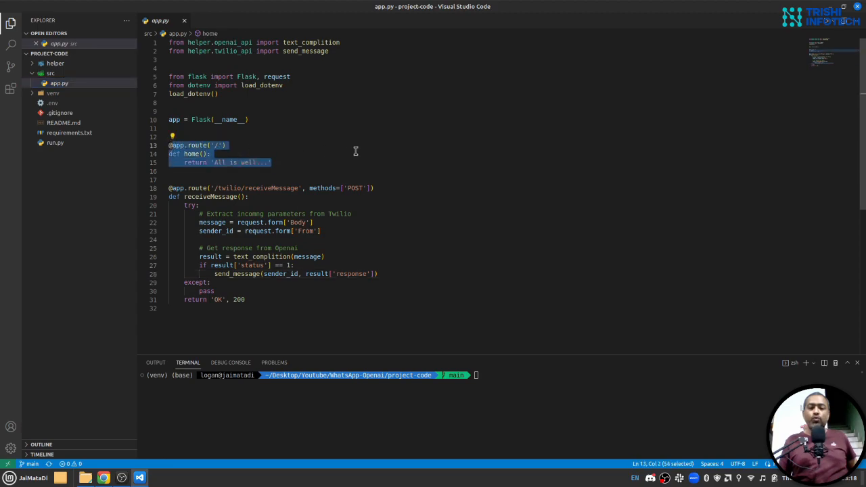
mouse_move(245, 166)
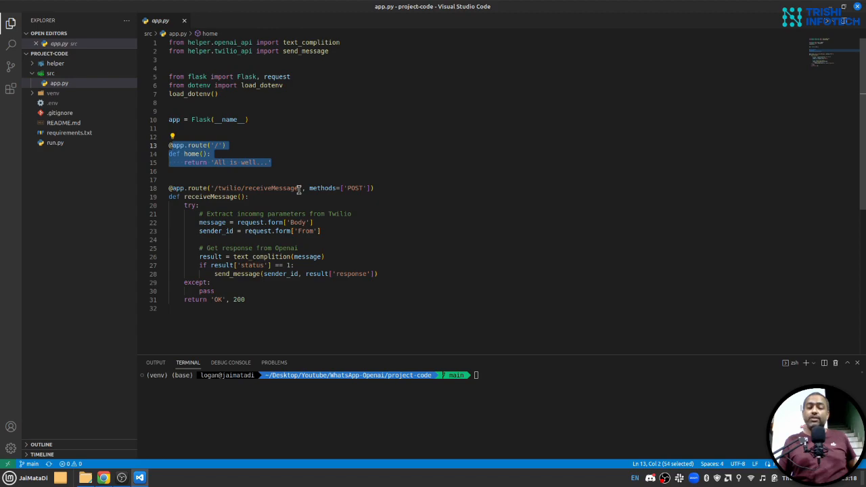
left_click(199, 222)
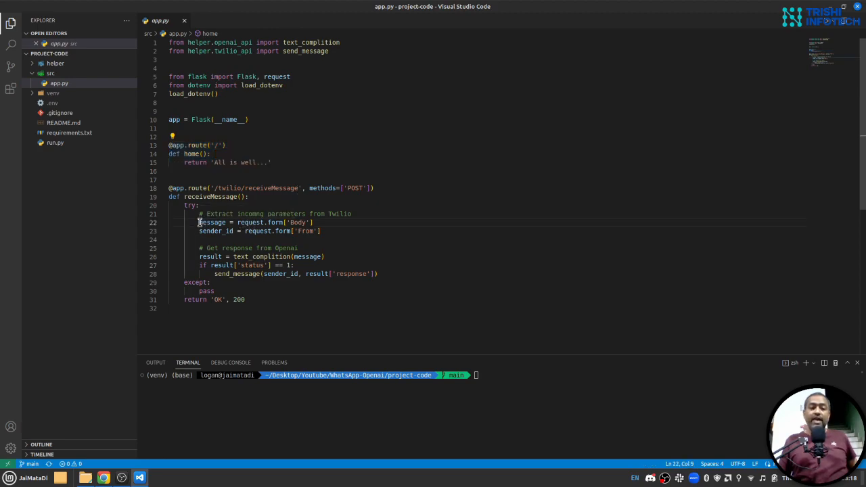
left_click_drag(199, 222, 321, 231)
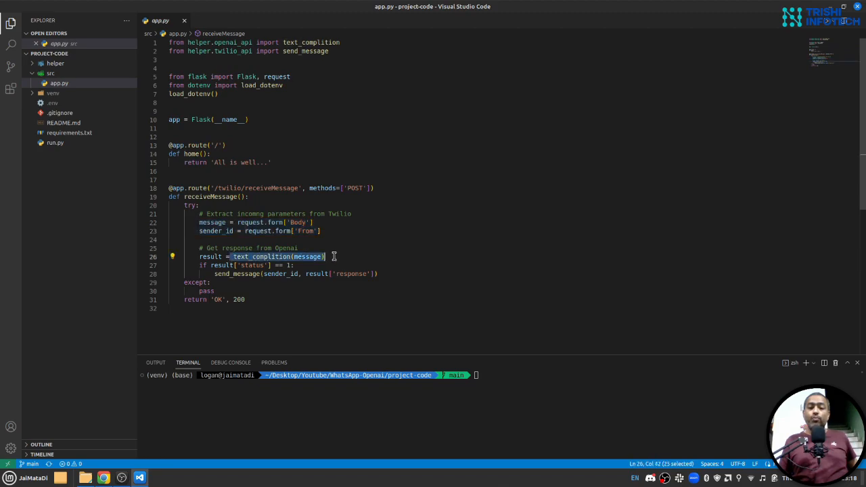
left_click_drag(325, 256, 336, 273)
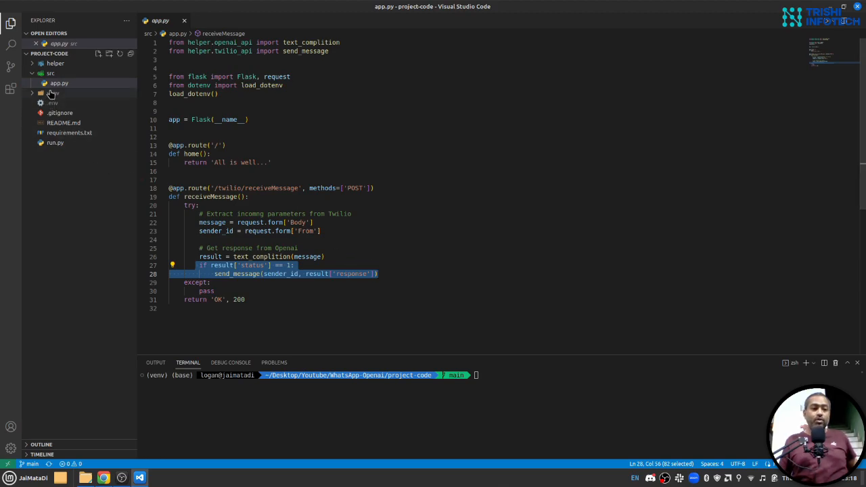
left_click(56, 63)
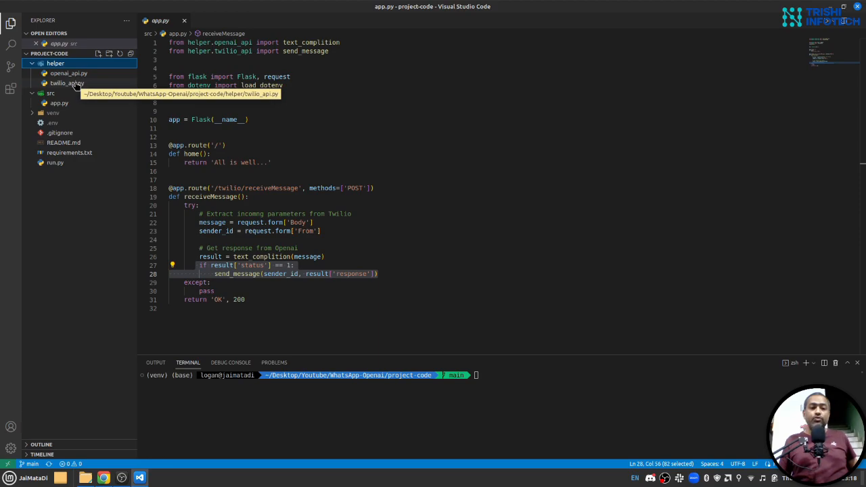
Open helper/openai_api.py to view its text completion function, then close the file
left_click(67, 73)
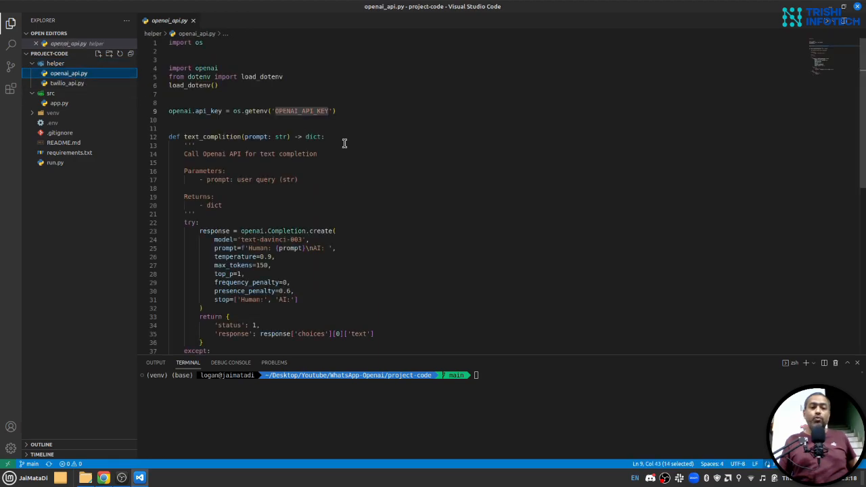
mouse_move(212, 137)
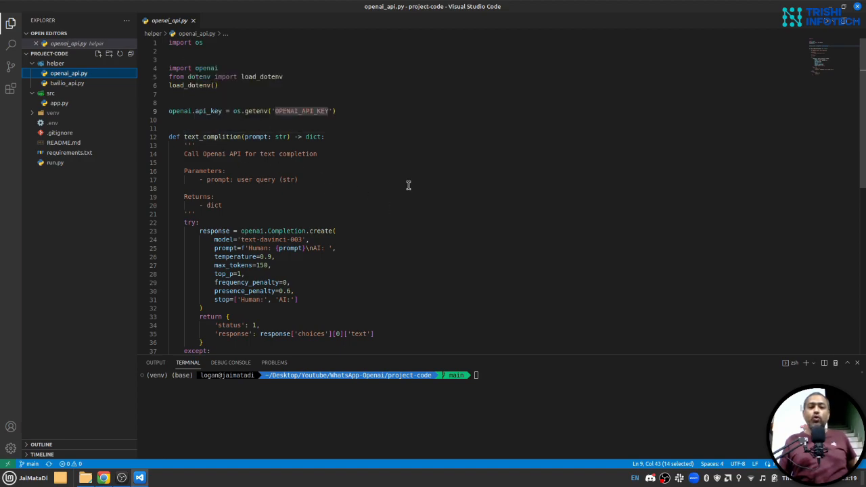
mouse_move(370, 217)
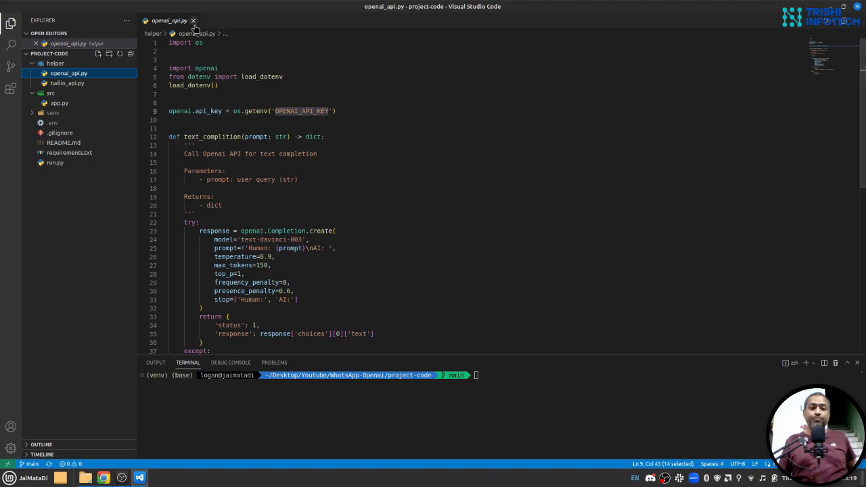
left_click(193, 20)
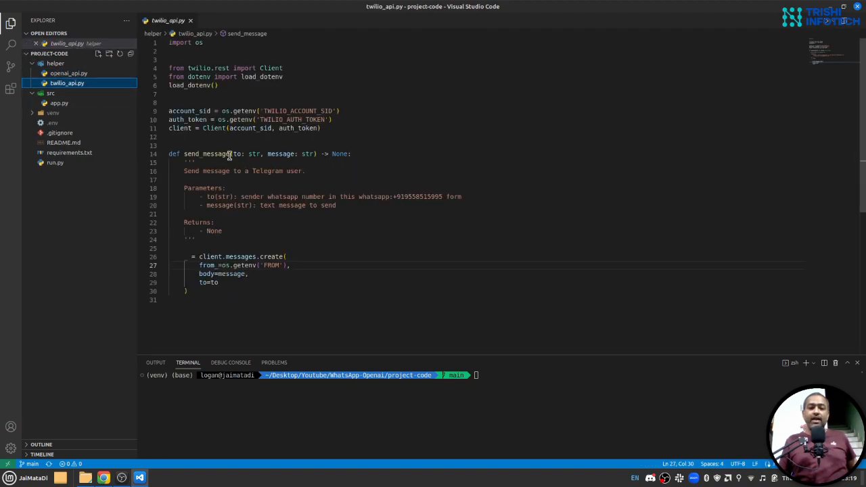
mouse_move(209, 154)
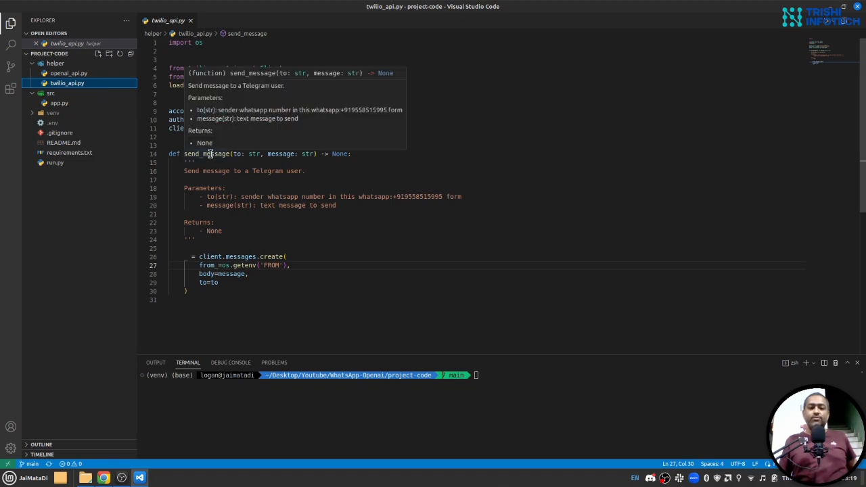
mouse_move(249, 153)
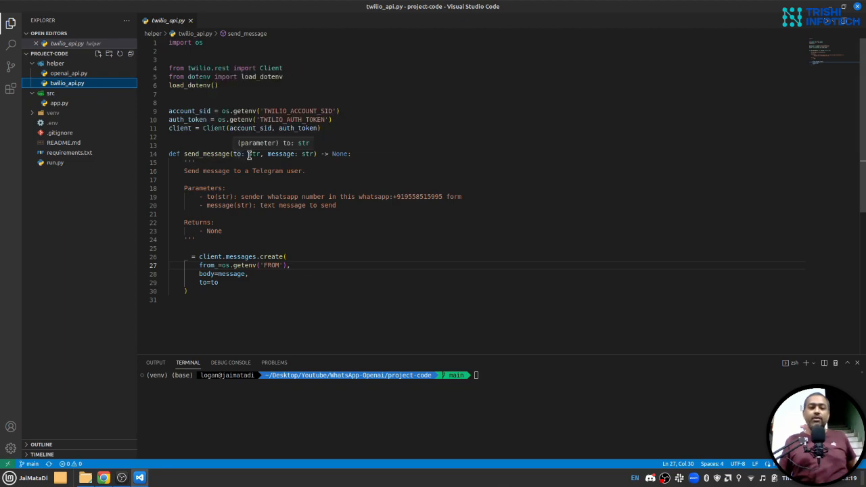
mouse_move(270, 248)
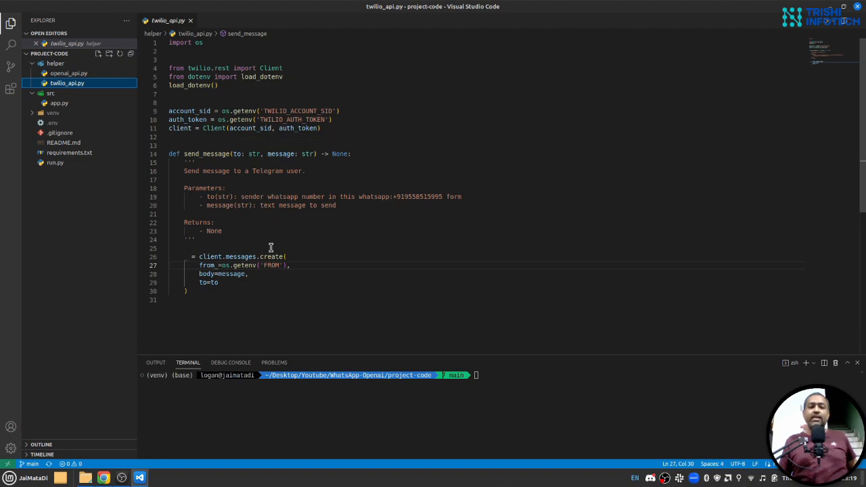
mouse_move(273, 230)
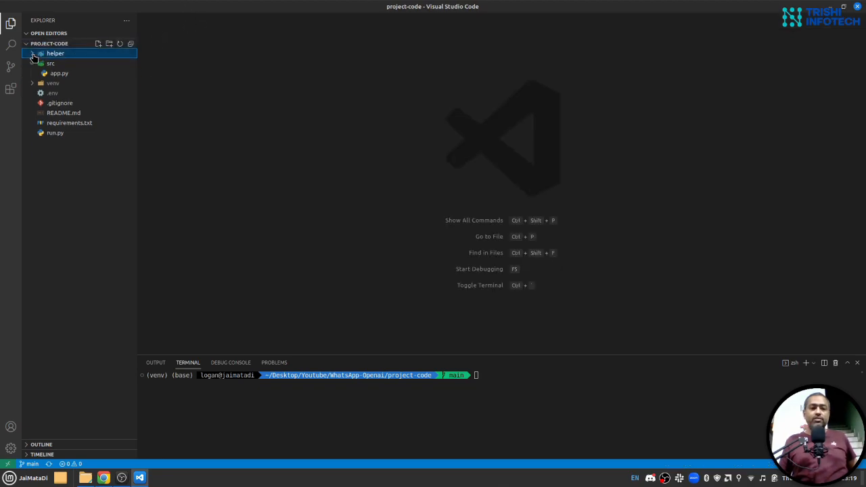
Collapse src and start the app with gunicorn run:app on 127.0.0.1:8000
left_click(55, 53)
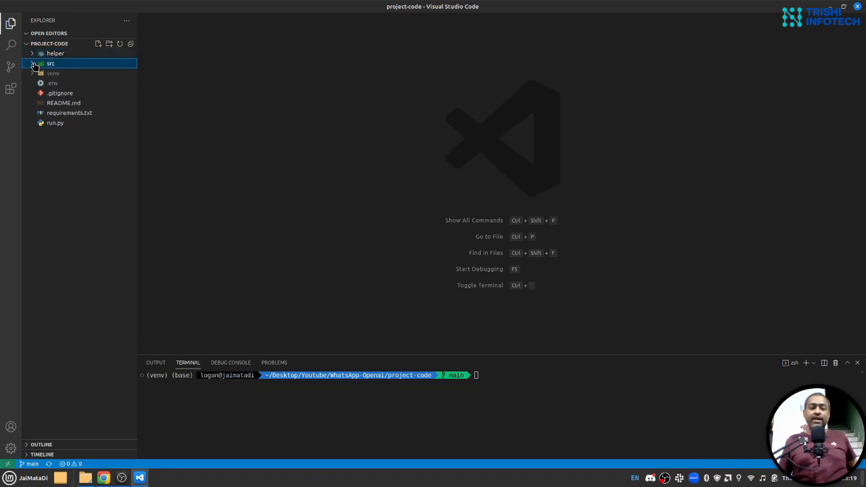
left_click(32, 63)
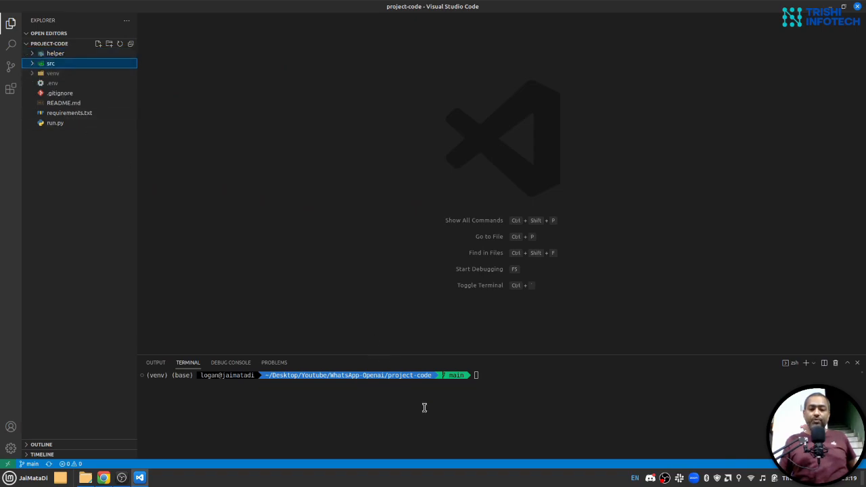
type("pyt")
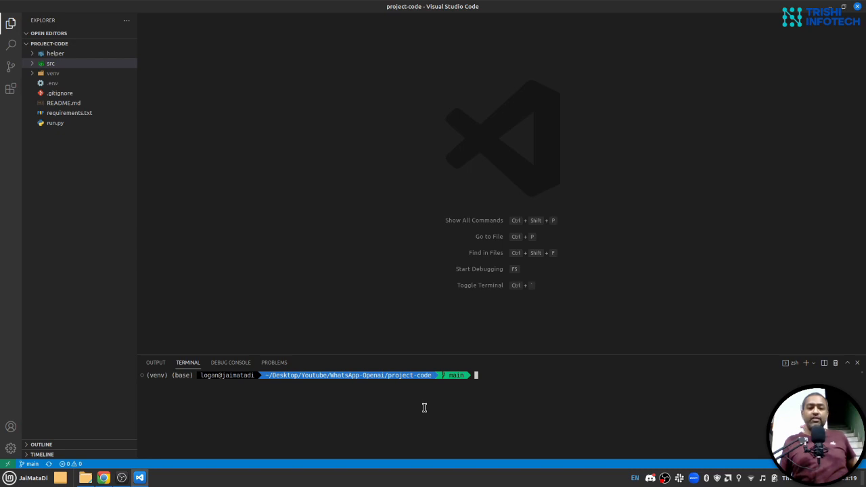
type("gun")
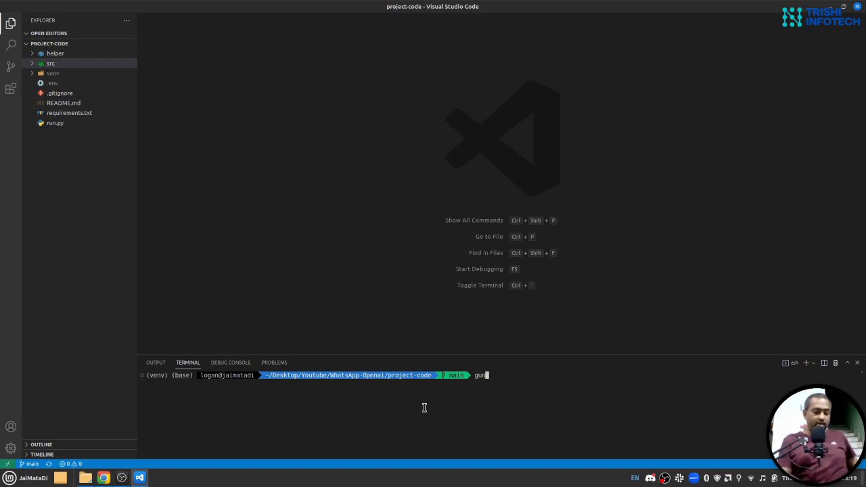
type("icorn")
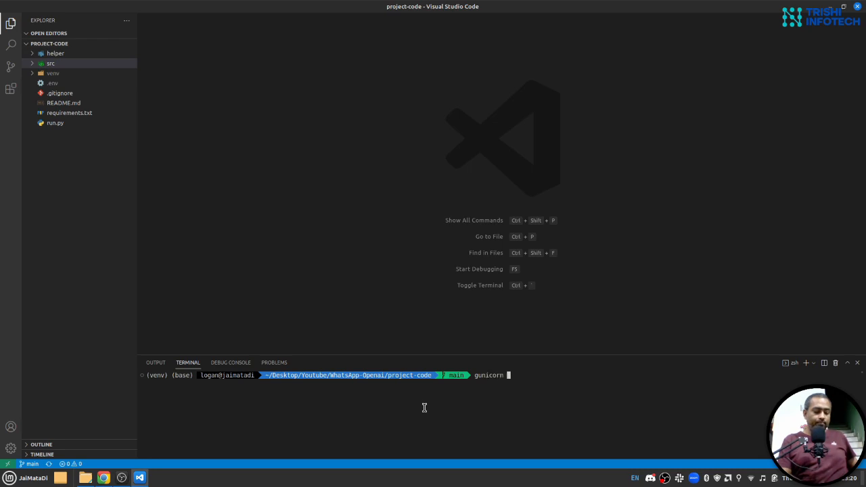
type("run:app")
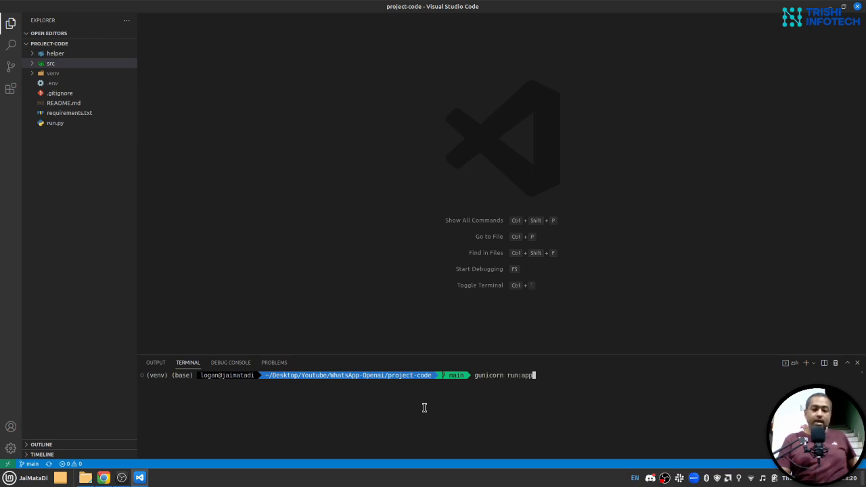
key("Return")
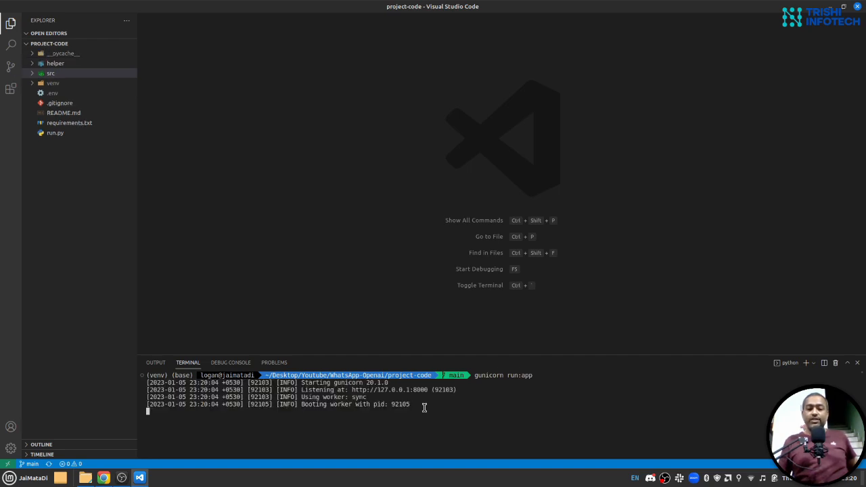
Stop the gunicorn server and start retyping it as 'gunicorn run:app --daemo'
key("ctrl+c")
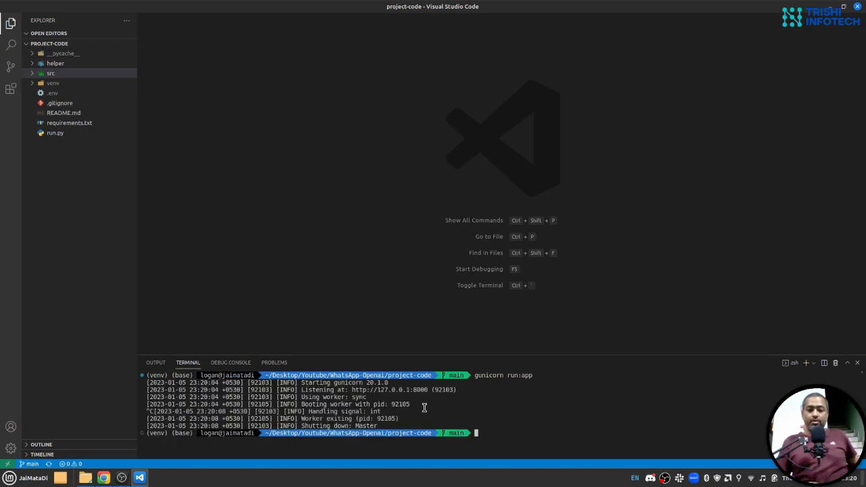
type("gunicorn run:app")
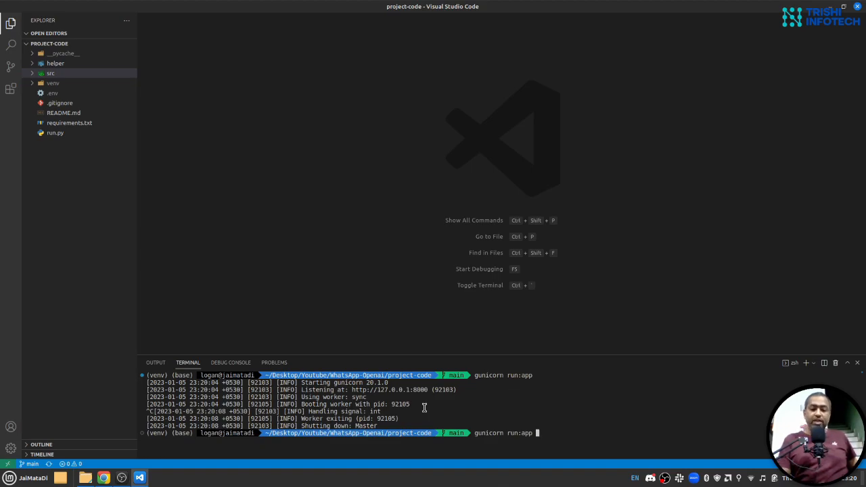
type("--daemo")
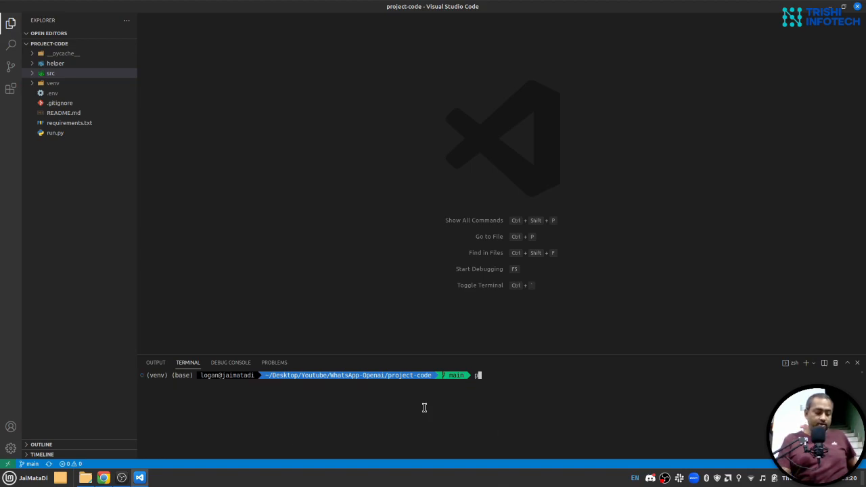
Run the Flask app with python run.py on 127.0.0.1:5000 and split the terminal
type("python r")
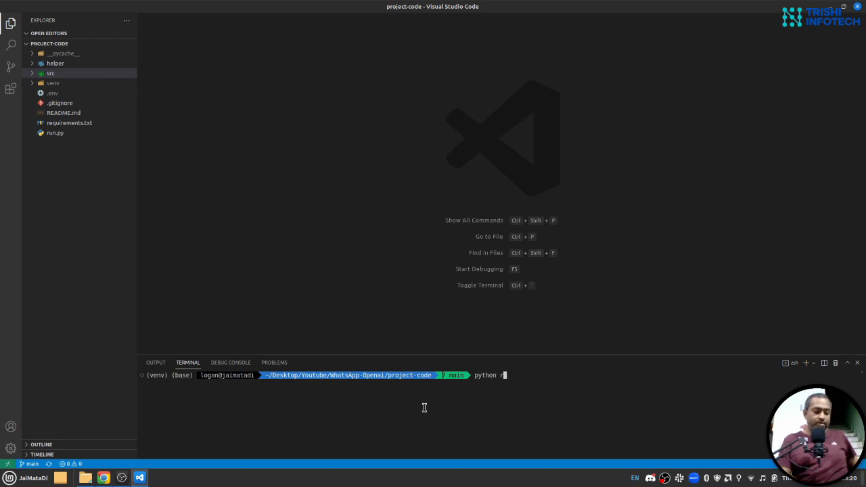
type("un.py")
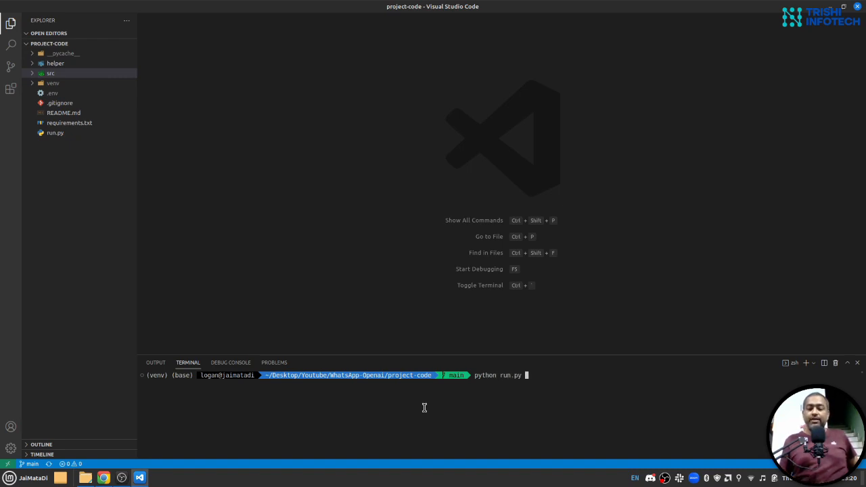
key("Return")
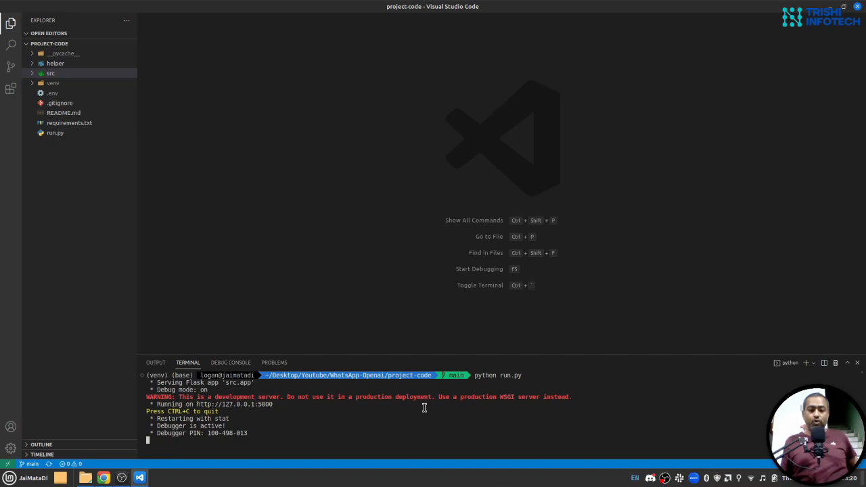
mouse_move(234, 404)
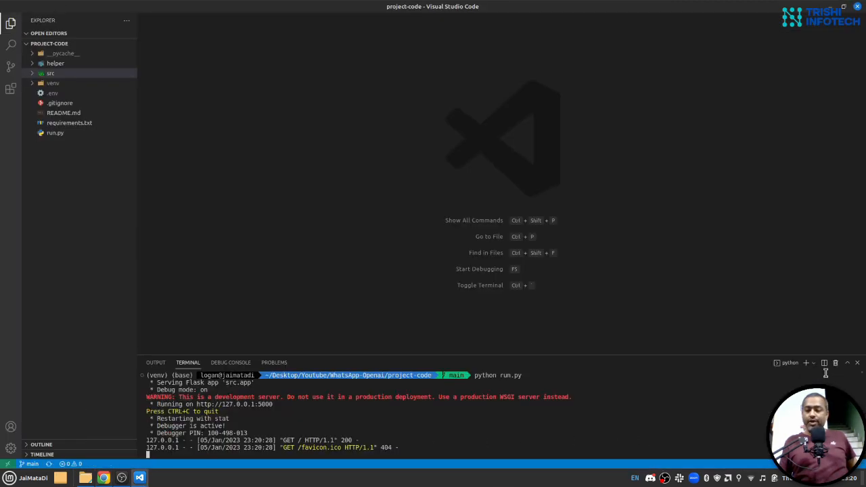
left_click(824, 363)
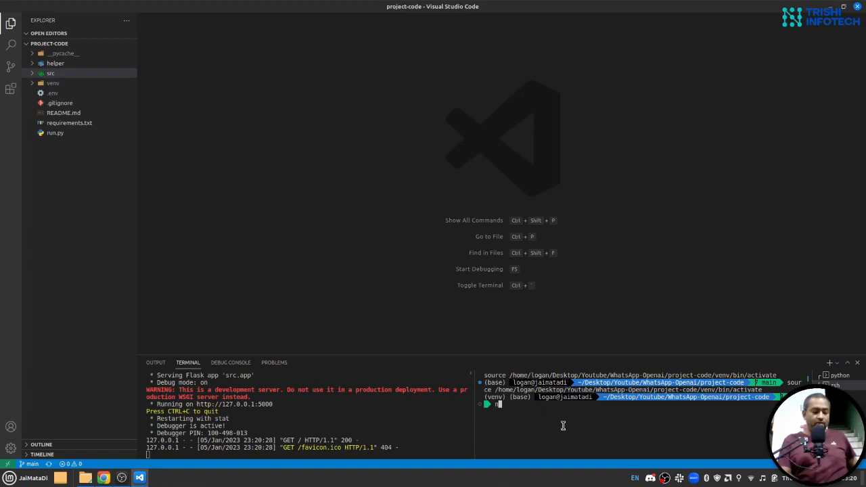
Enter 'ngrok http 5000' in the second terminal without running it
type("ngrok http 5000")
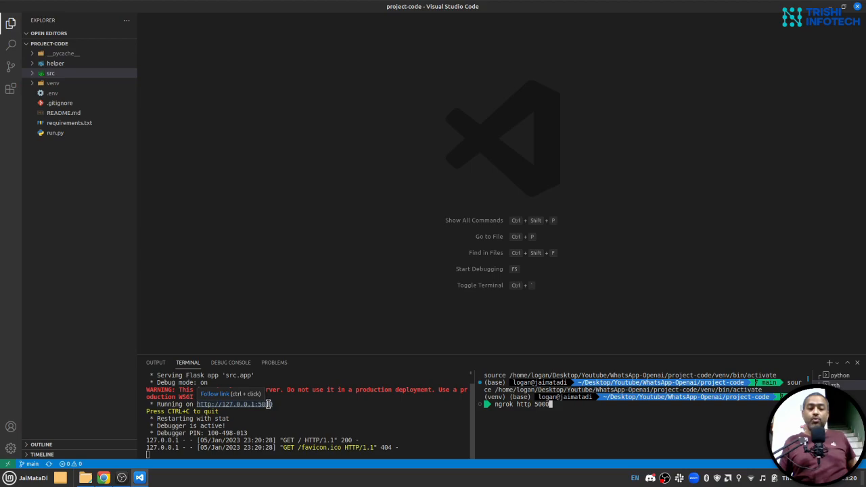
mouse_move(274, 399)
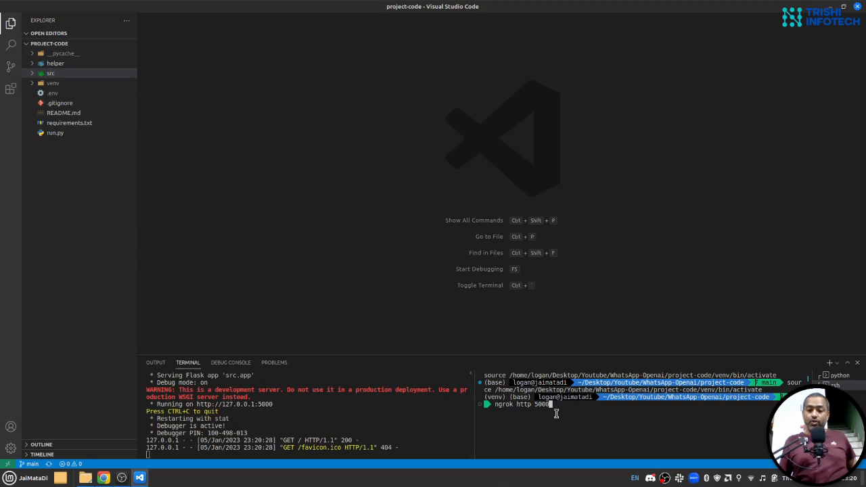
Start the ngrok tunnel and open its ngrok.io forwarding URL, showing 'All is well...'
key("Return")
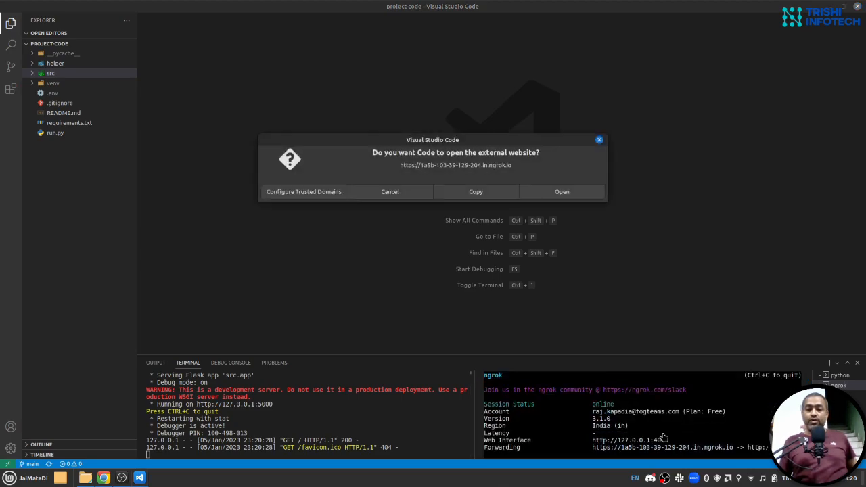
left_click(562, 191)
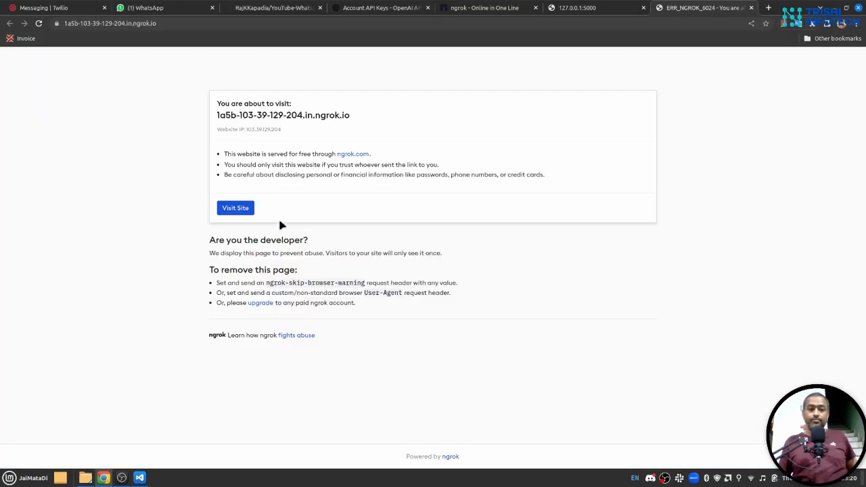
left_click(235, 208)
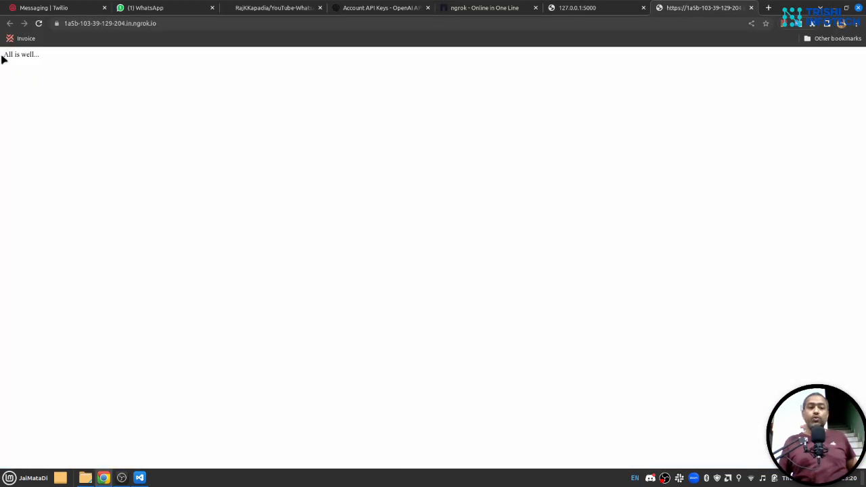
left_click(111, 23)
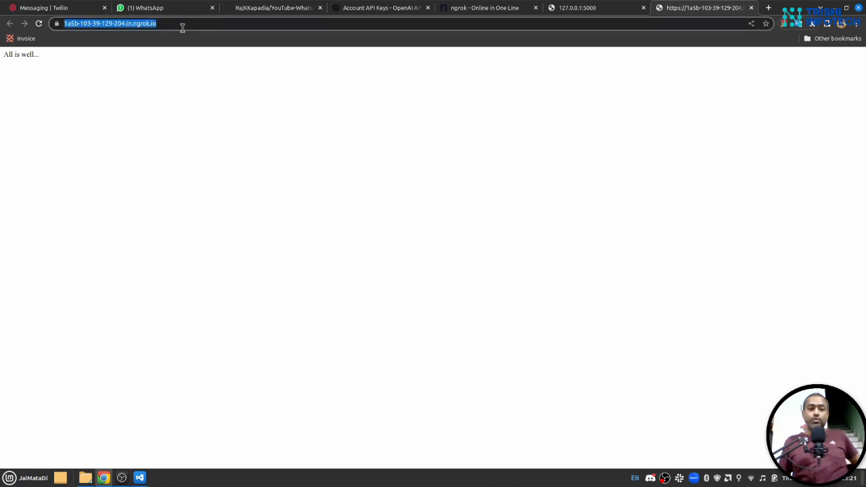
mouse_move(162, 68)
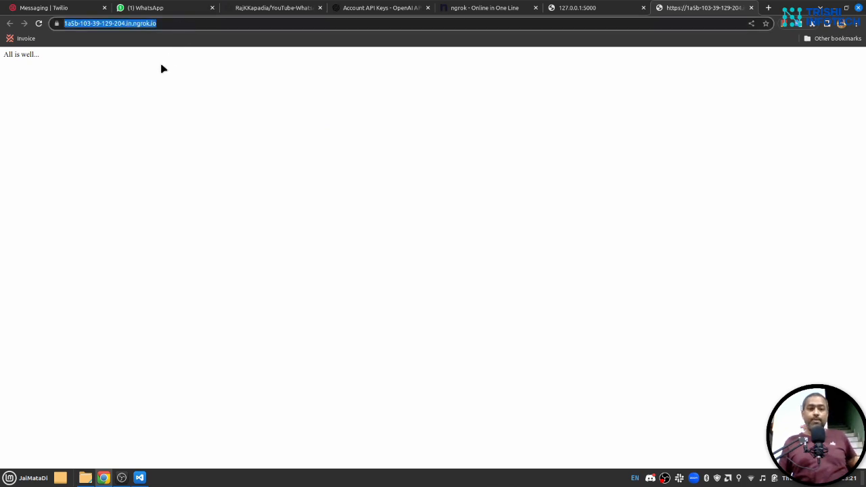
left_click(37, 7)
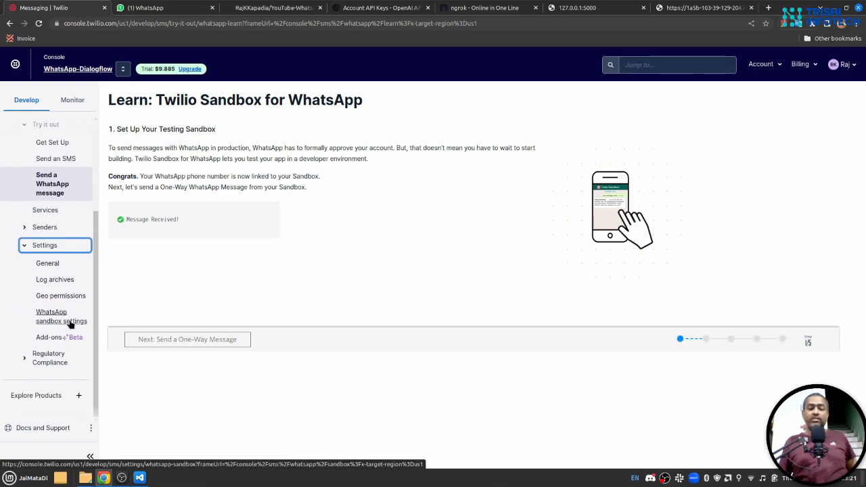
Set the WhatsApp sandbox incoming-message webhook to the ngrok URL followed by /twilio
left_click(61, 316)
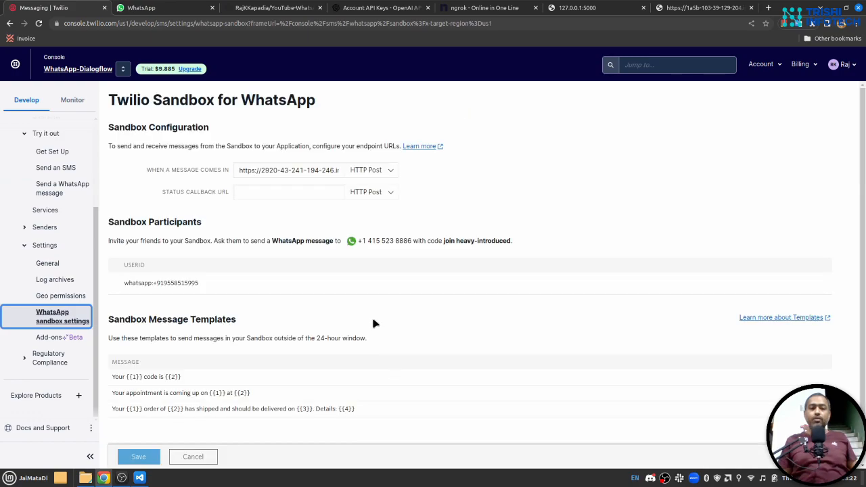
mouse_move(359, 277)
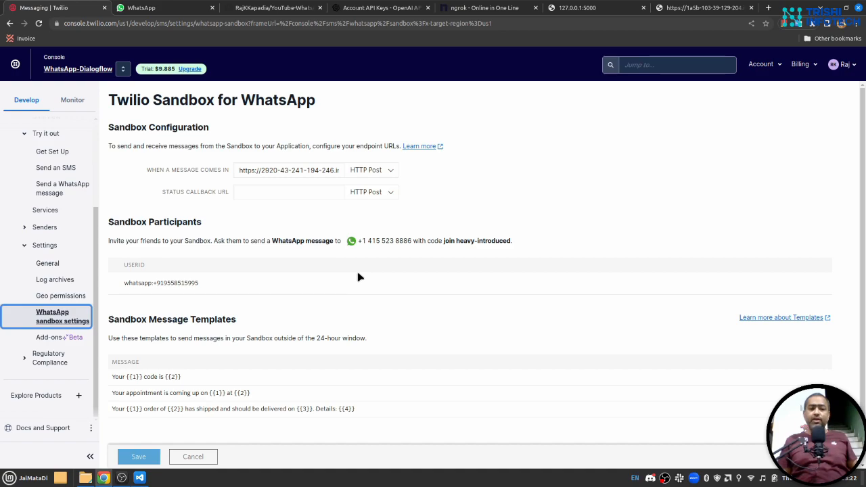
mouse_move(154, 178)
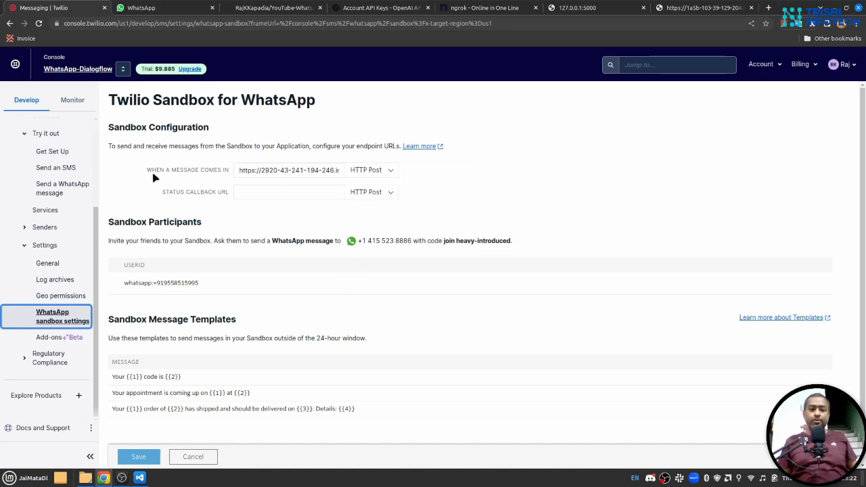
mouse_move(200, 176)
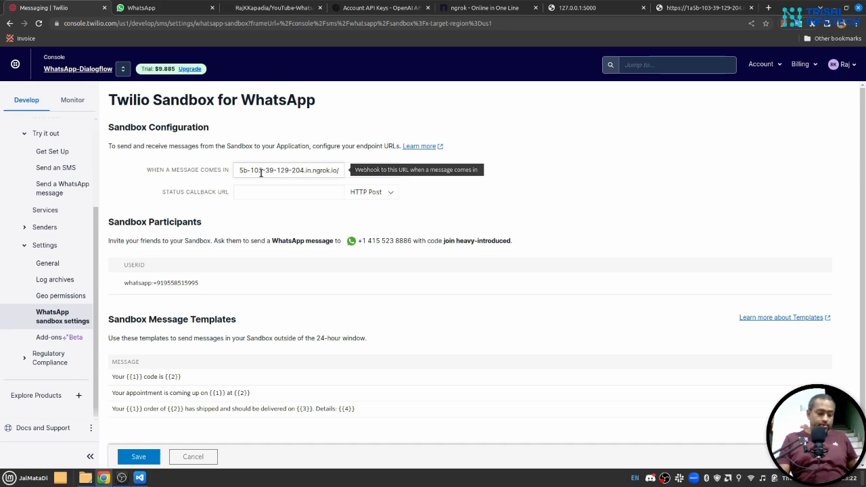
type("/twilio")
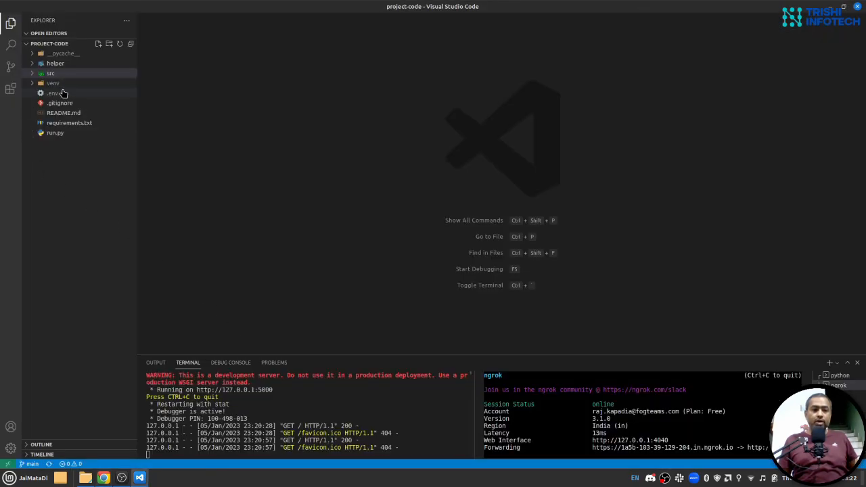
Open src/app.py and select the /twilio/receiveMessage route path to copy
left_click(50, 73)
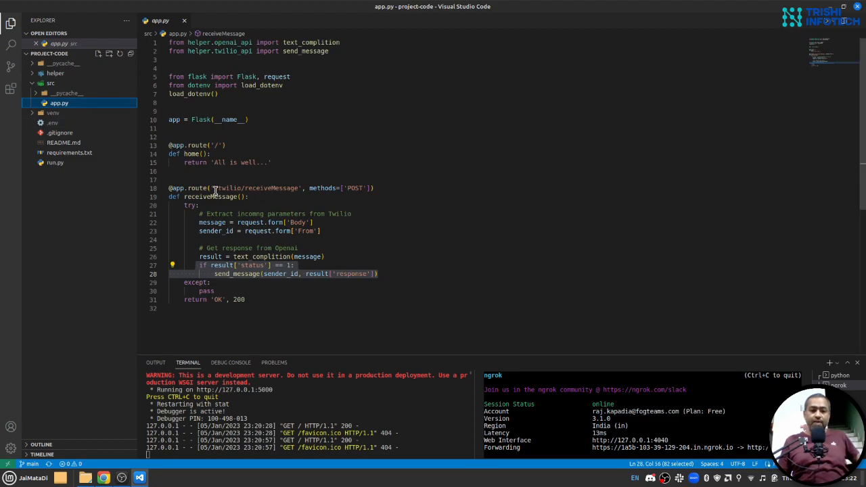
double_click(256, 188)
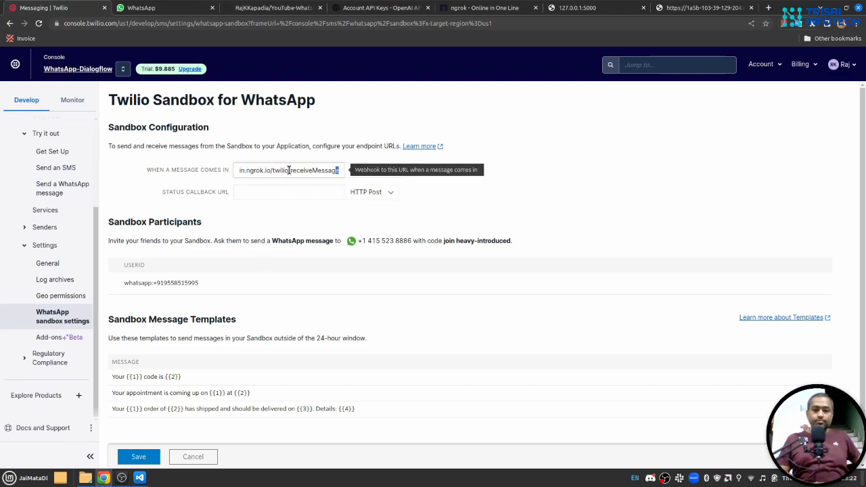
Correct the webhook URL to end in /twilio/receiveMessage and save the sandbox settings
double_click(280, 170)
type("/")
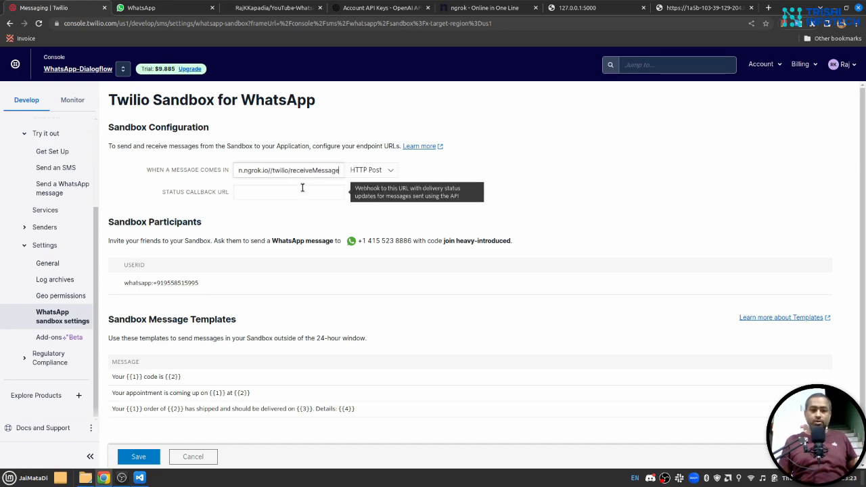
mouse_move(321, 269)
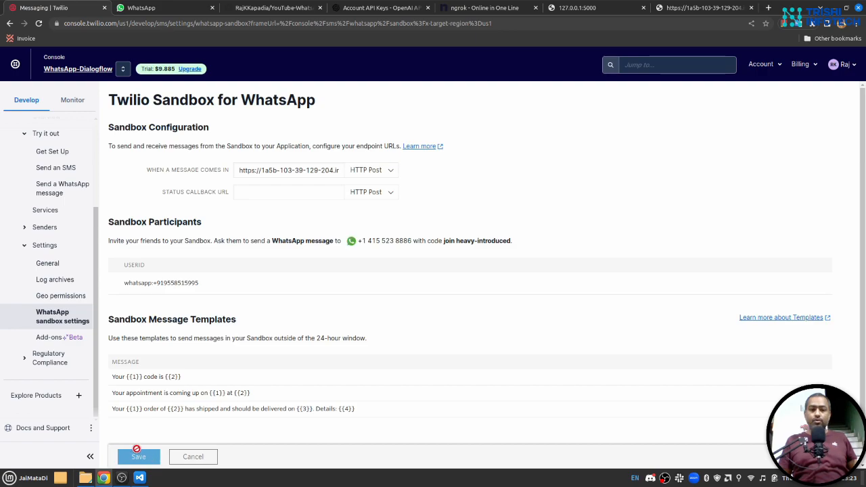
left_click(141, 7)
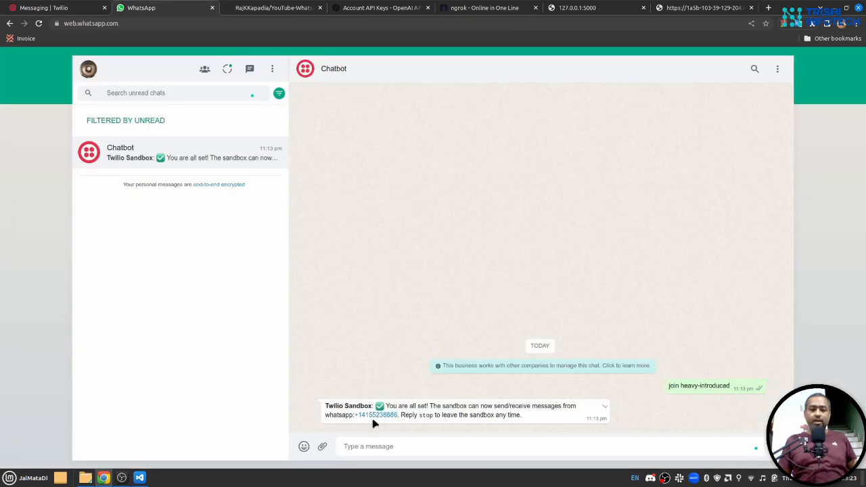
Send 'hi' to the Chatbot in WhatsApp Web
type("hi")
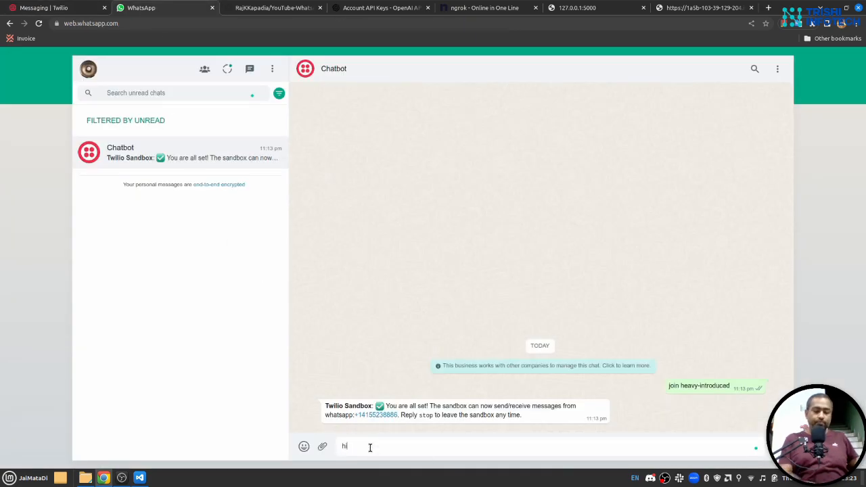
key("Return")
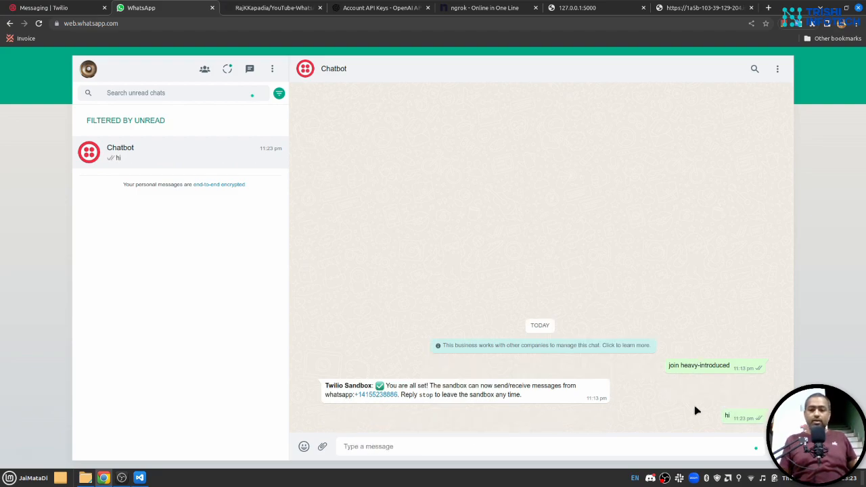
left_click(44, 8)
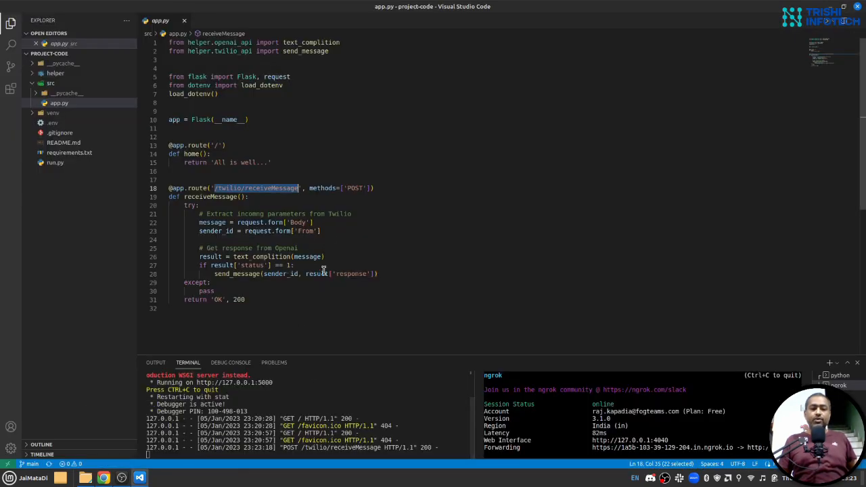
mouse_move(344, 197)
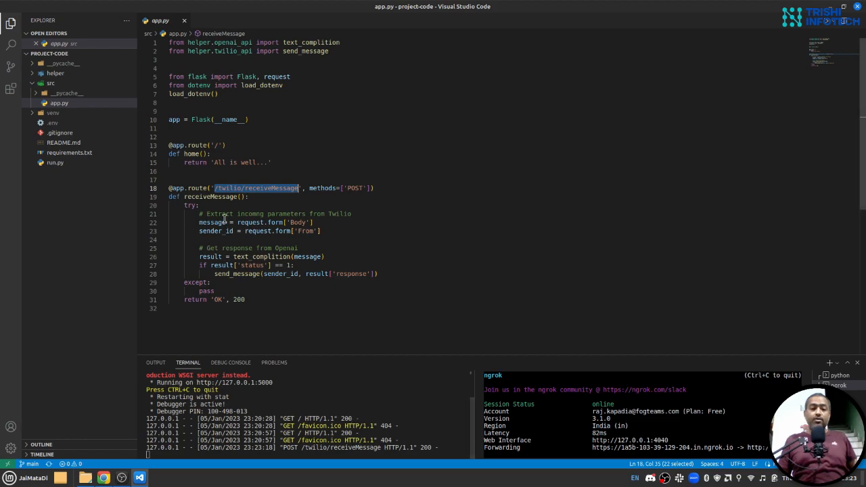
mouse_move(257, 257)
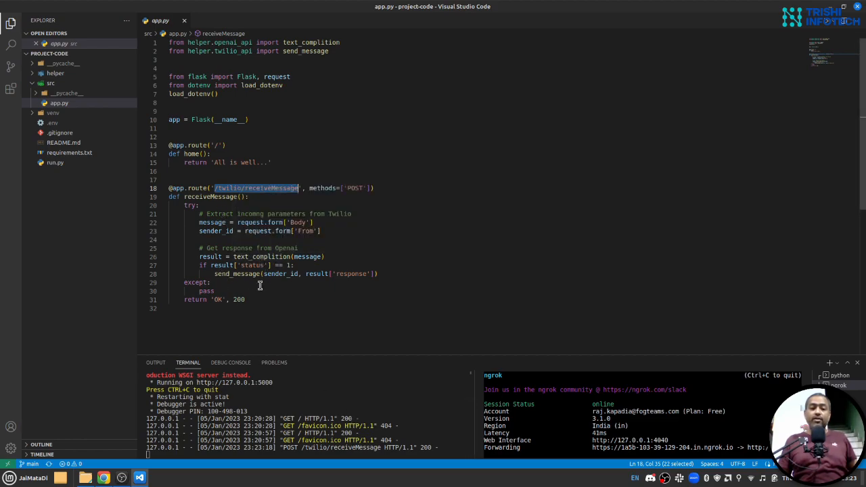
mouse_move(245, 273)
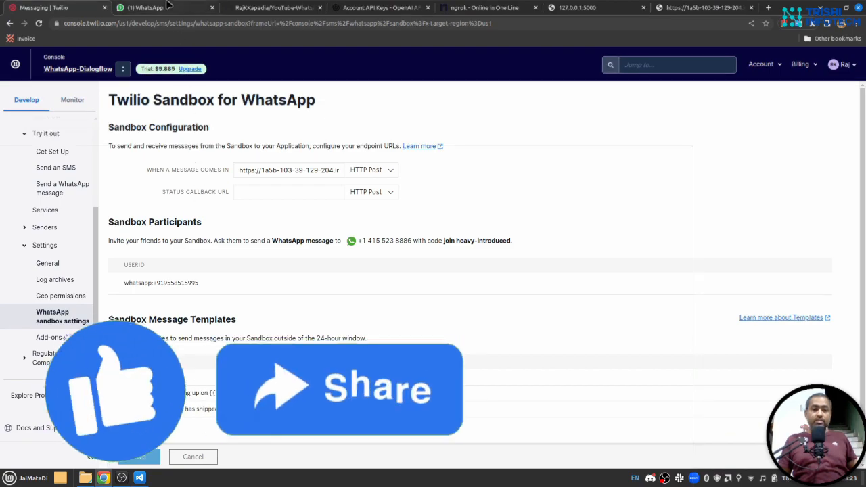
Ask the Chatbot 'what is sos?', then begin typing a follow-up ending 'line for my bike'
left_click(162, 7)
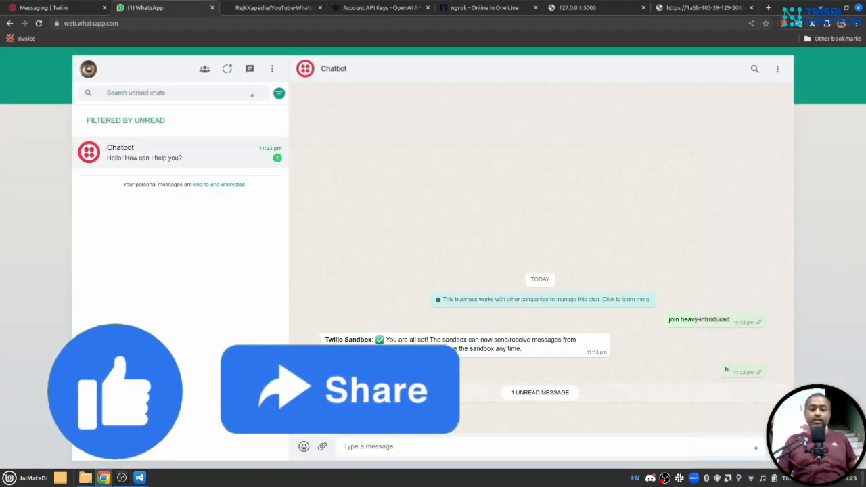
type("what is Io")
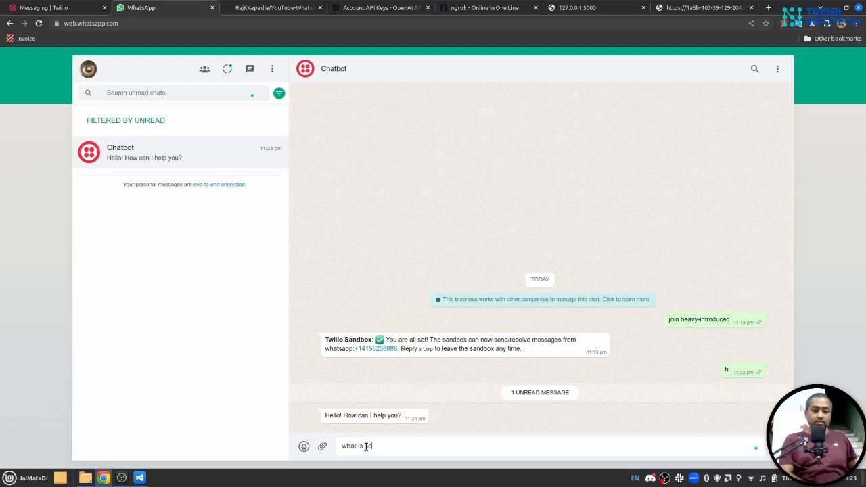
key("Return")
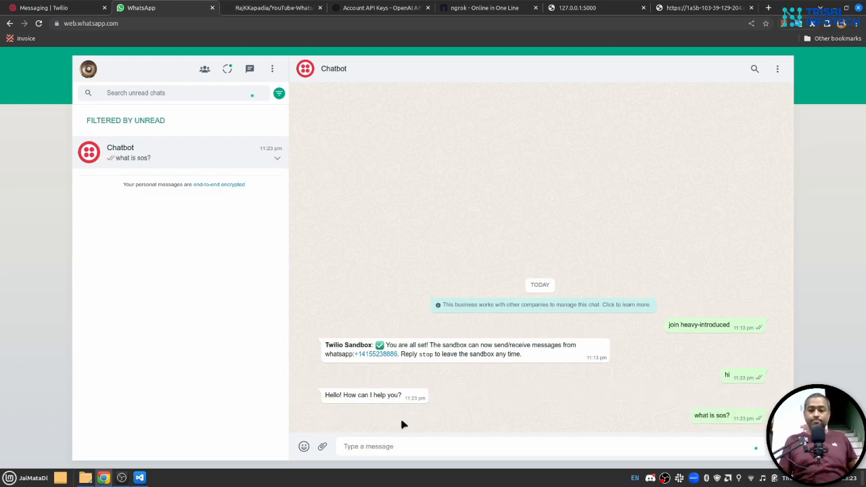
mouse_move(593, 336)
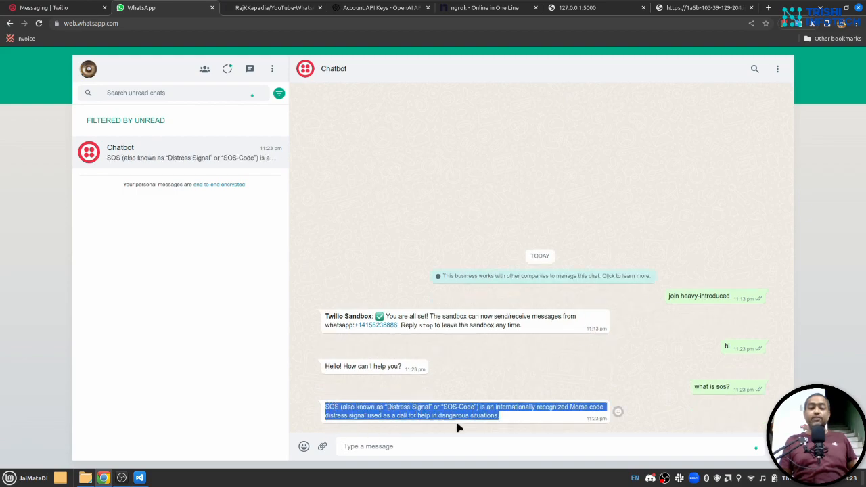
mouse_move(472, 369)
type("write me a tag")
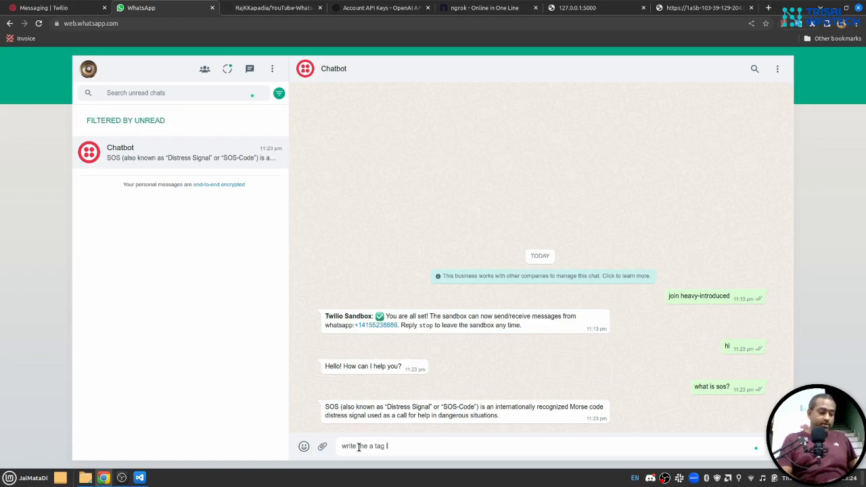
type("line for my")
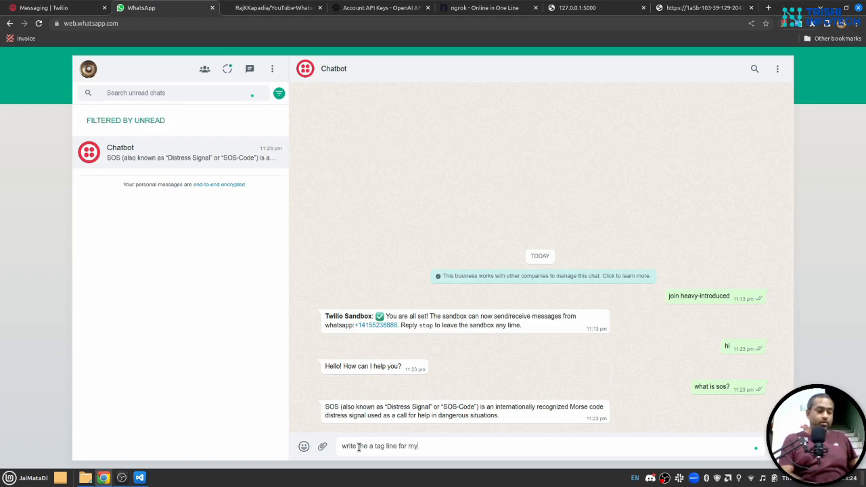
type("bike")
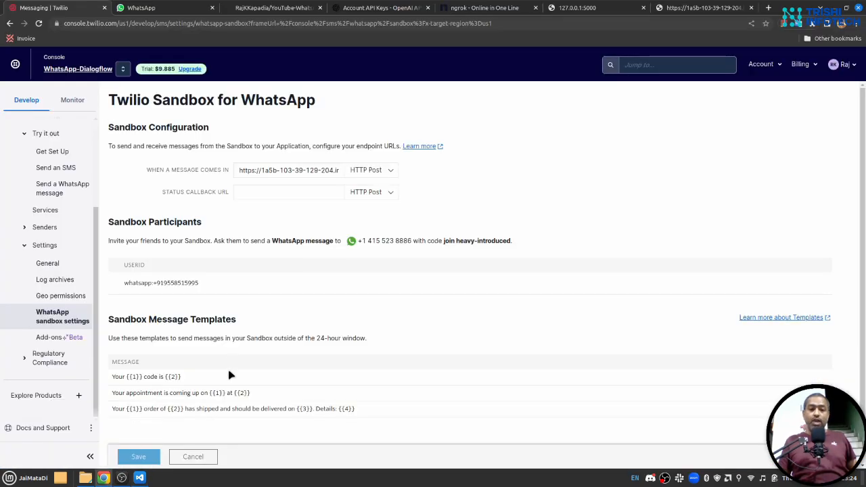
mouse_move(264, 260)
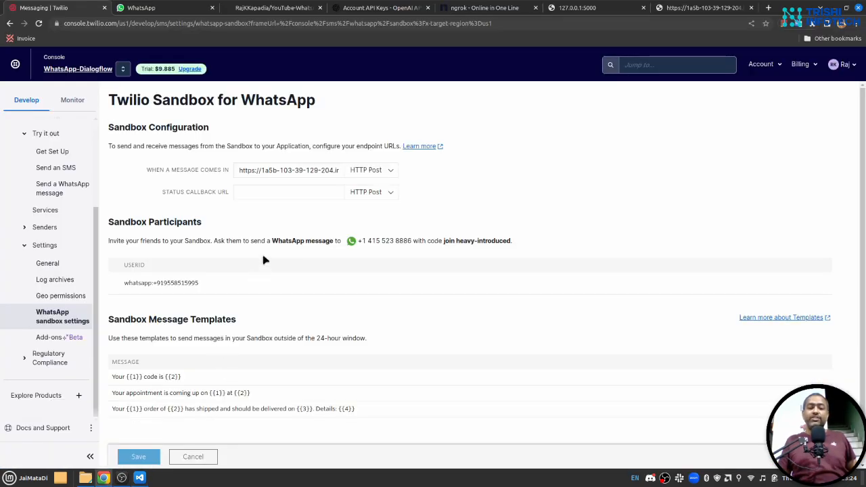
mouse_move(225, 175)
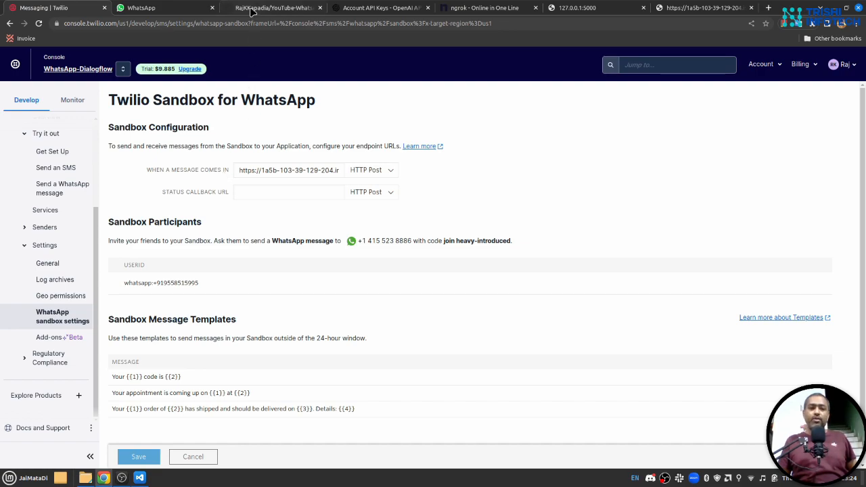
Show the YouTube-WhatsApp-OpenAI GitHub repository from the top, with files and README
left_click(274, 8)
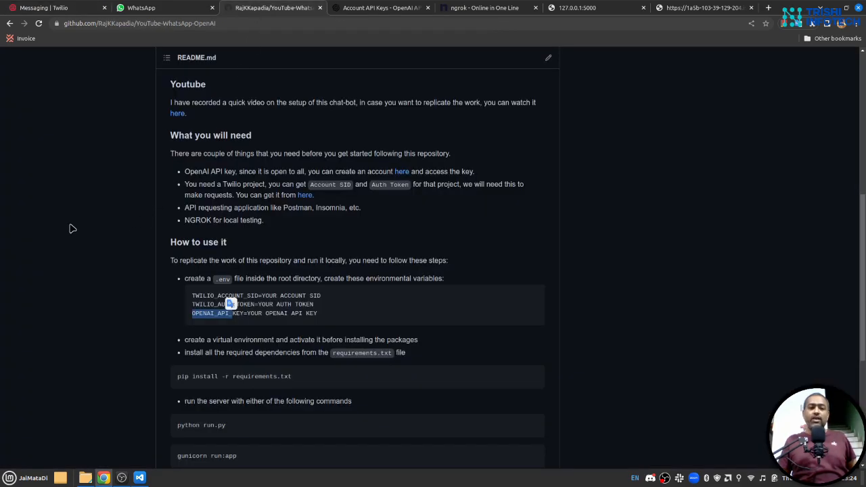
scroll("up", 3)
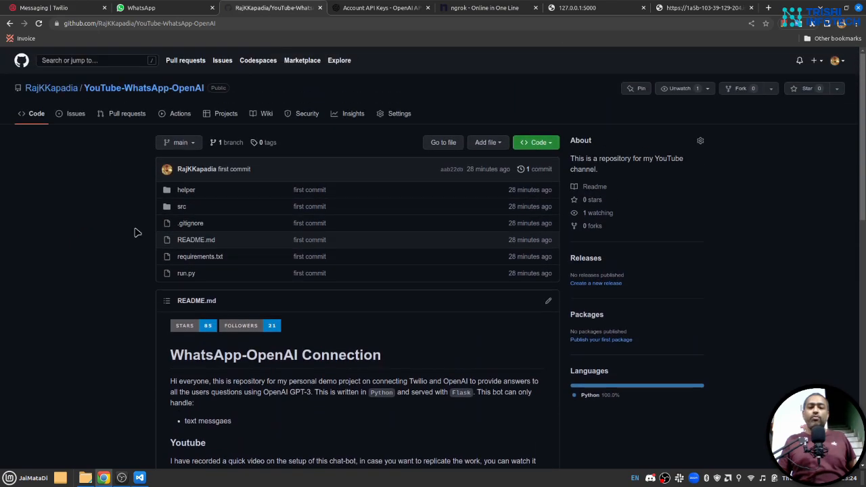
mouse_move(800, 126)
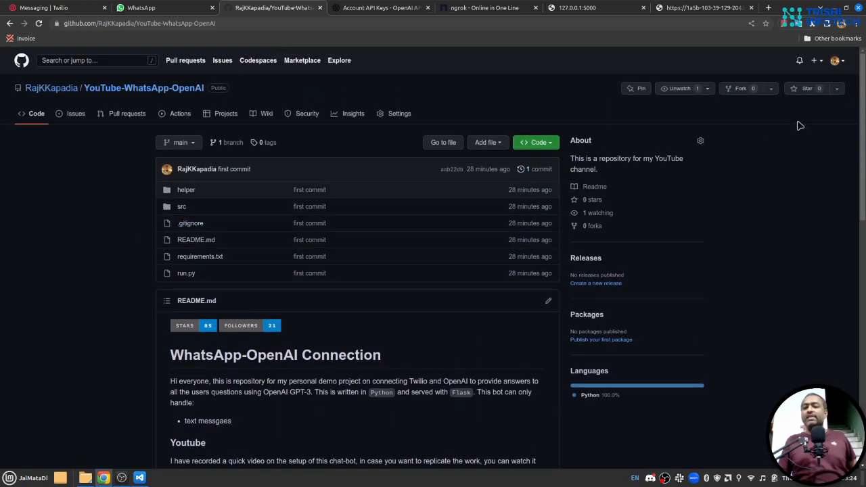
mouse_move(816, 125)
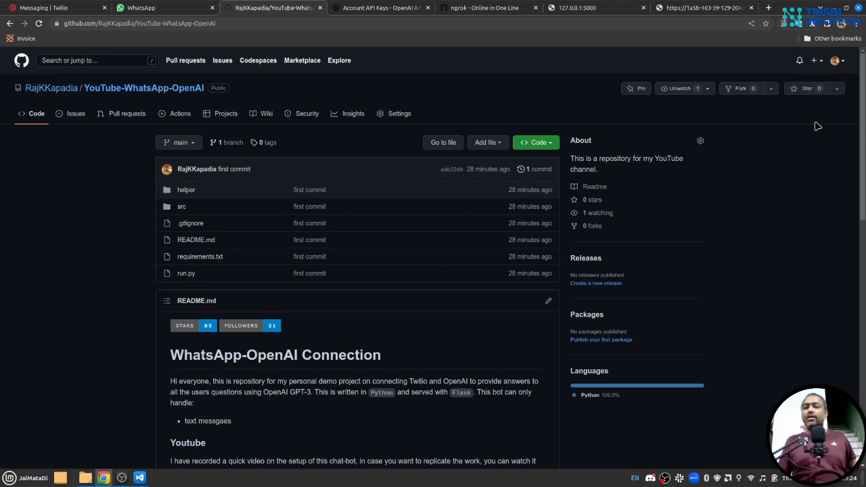
mouse_move(798, 143)
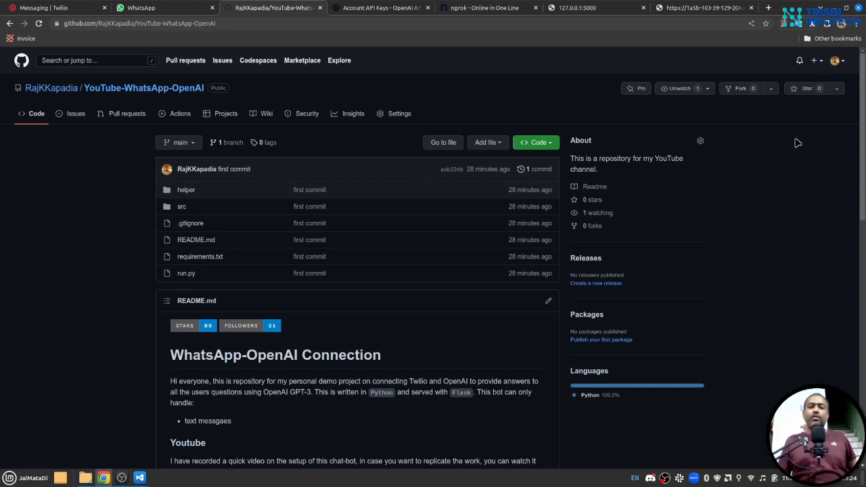